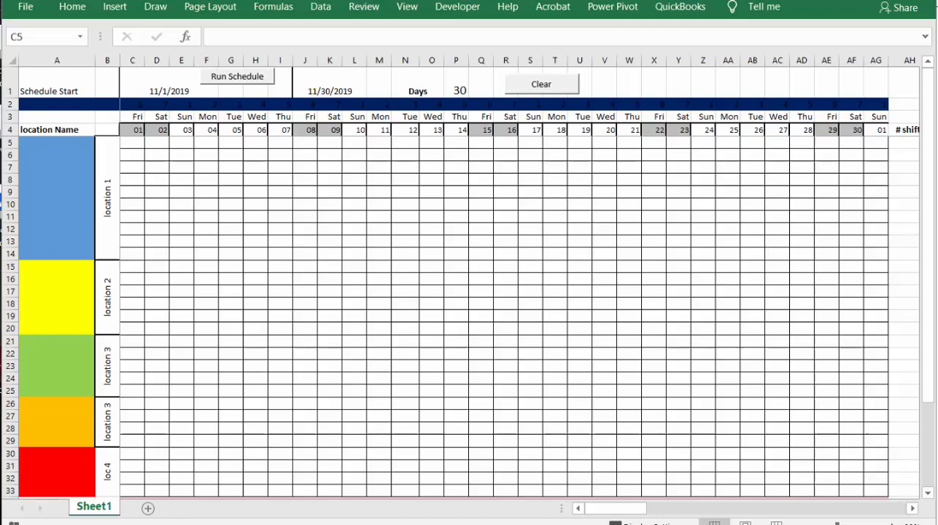
{"action": "mouse_move", "coordinate": [51, 208]}
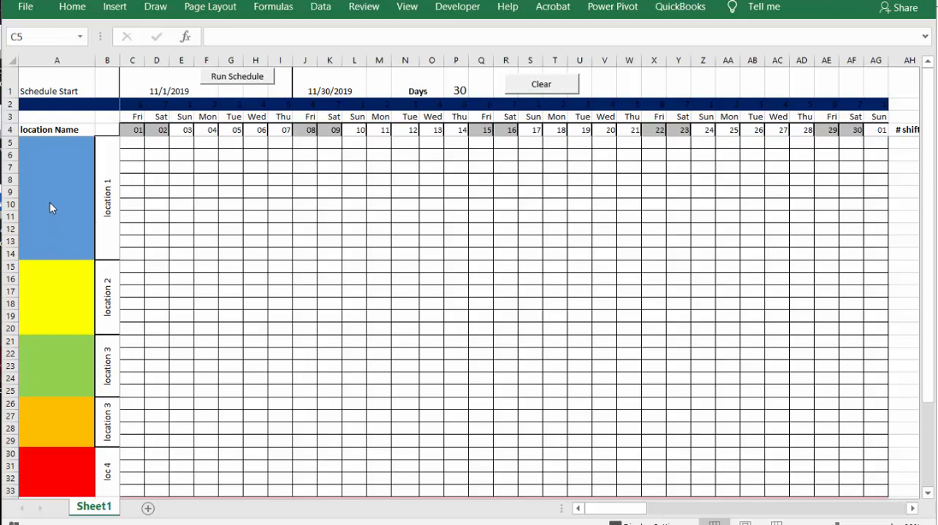
{"action": "mouse_move", "coordinate": [73, 223]}
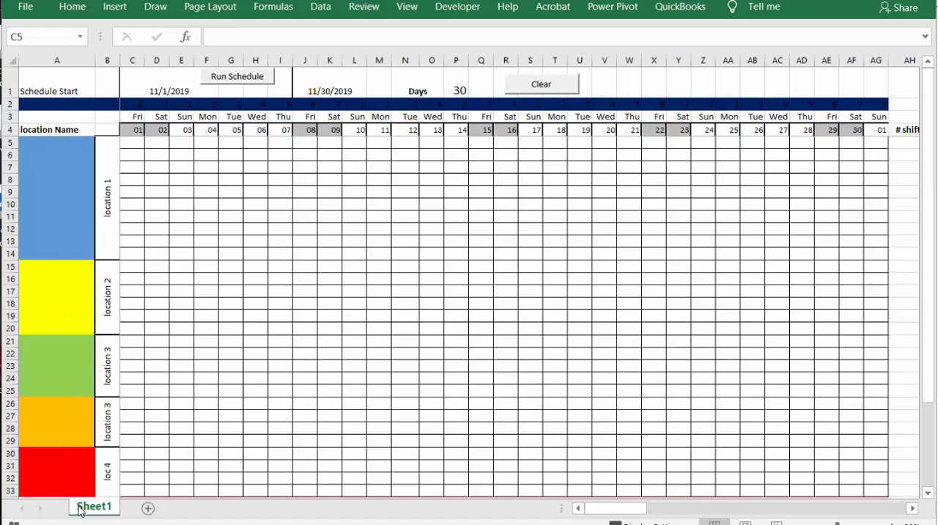
{"action": "mouse_move", "coordinate": [43, 198]}
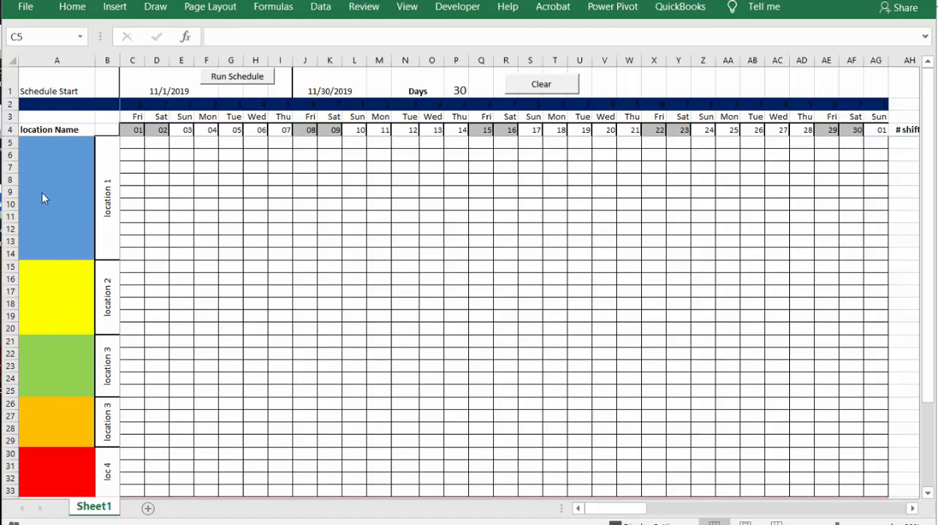
{"action": "mouse_move", "coordinate": [48, 231]}
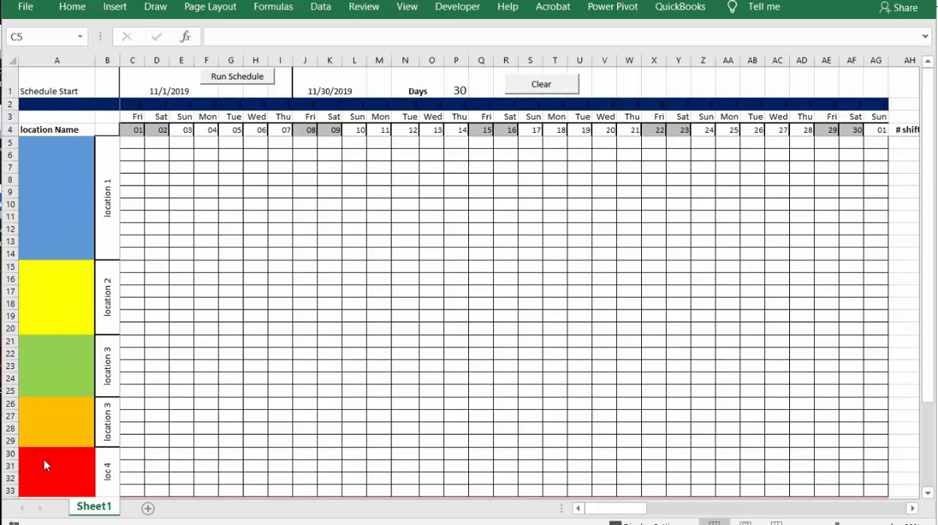
{"action": "mouse_move", "coordinate": [288, 166]}
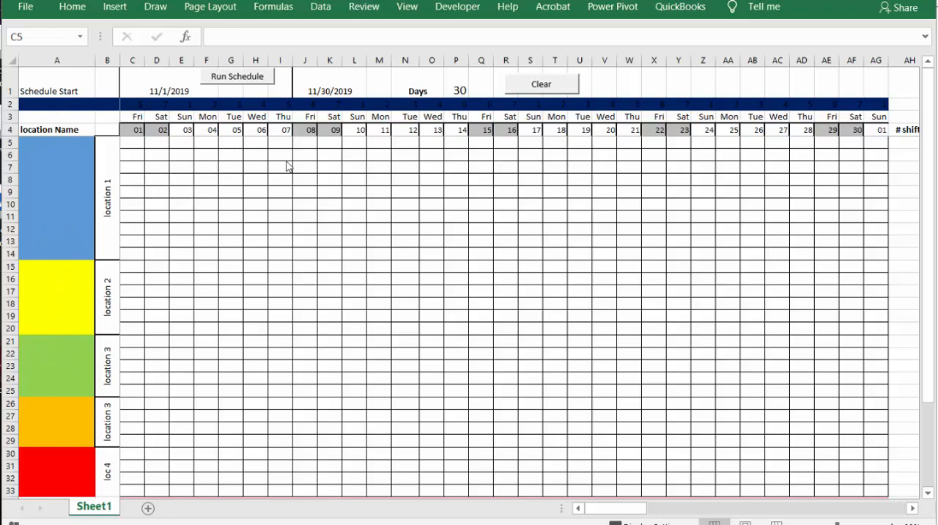
{"action": "mouse_move", "coordinate": [480, 235]}
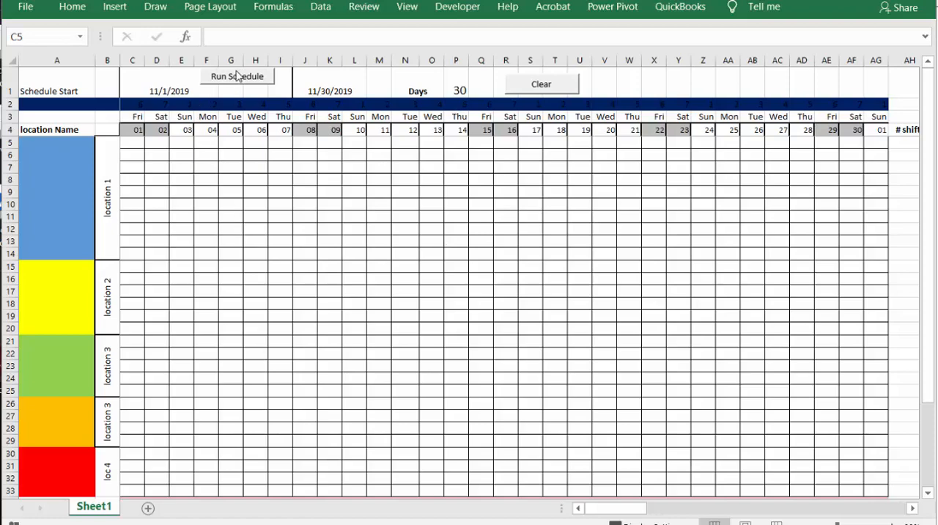
- Enter 6 people and 5 shifts for location 1 on the form, fill the rows, and close it
{"action": "left_click", "coordinate": [237, 76]}
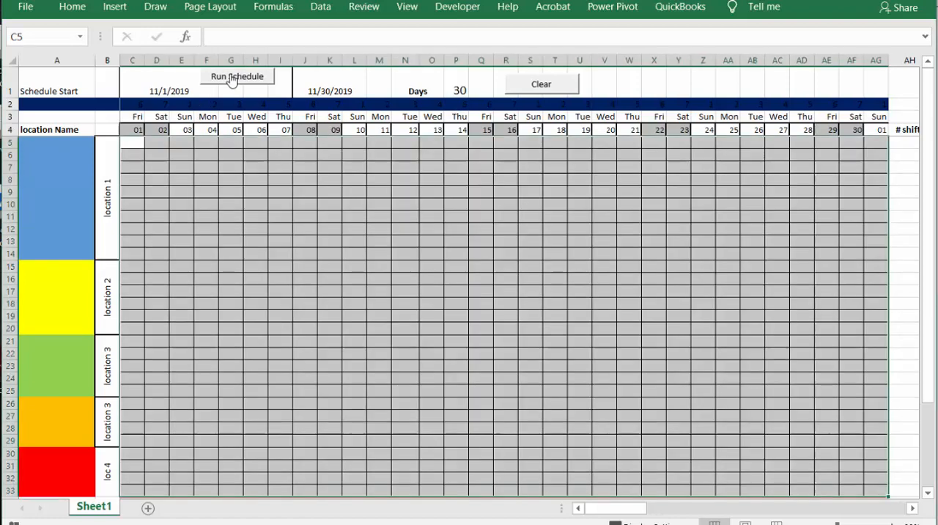
{"action": "left_click", "coordinate": [237, 76]}
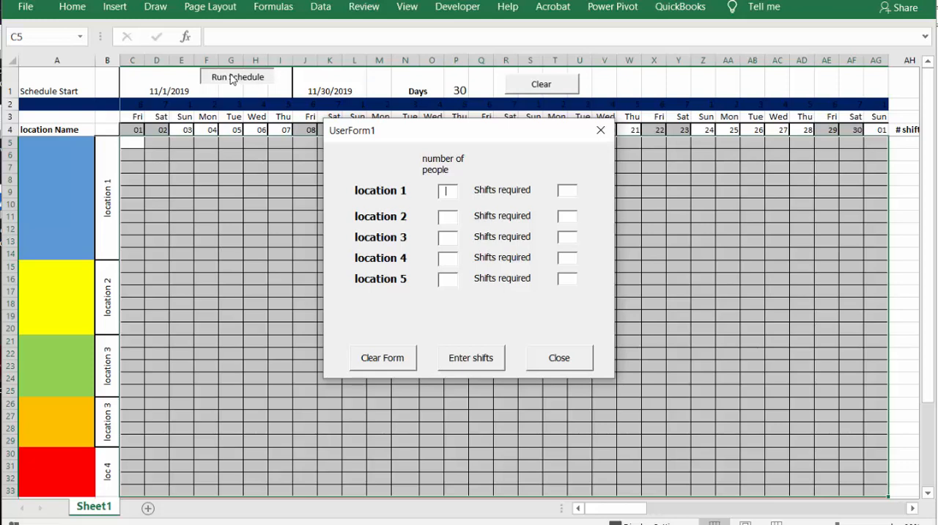
{"action": "type", "text": "6"}
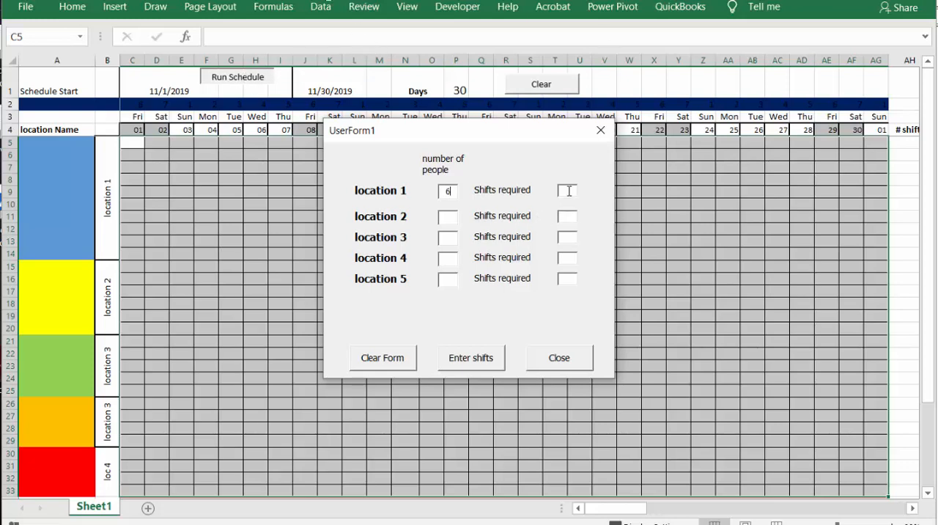
{"action": "type", "text": "5"}
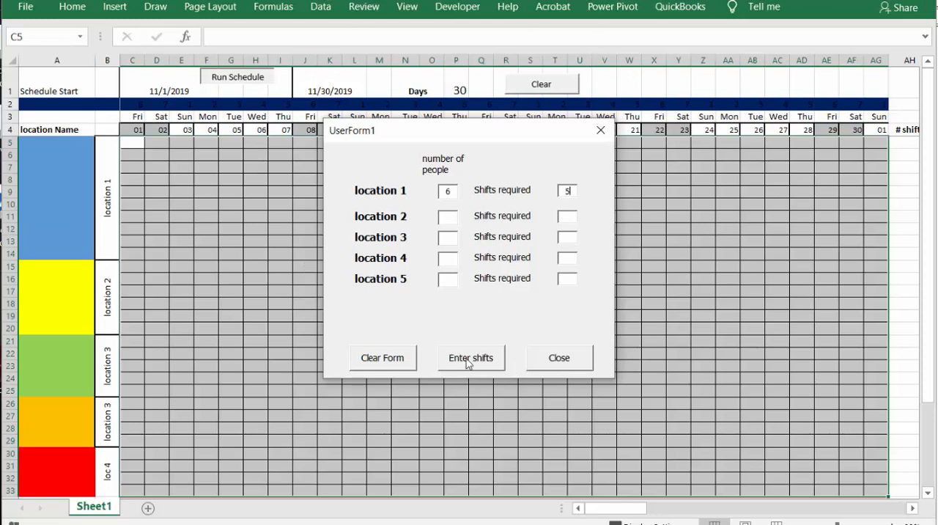
{"action": "left_click", "coordinate": [471, 358]}
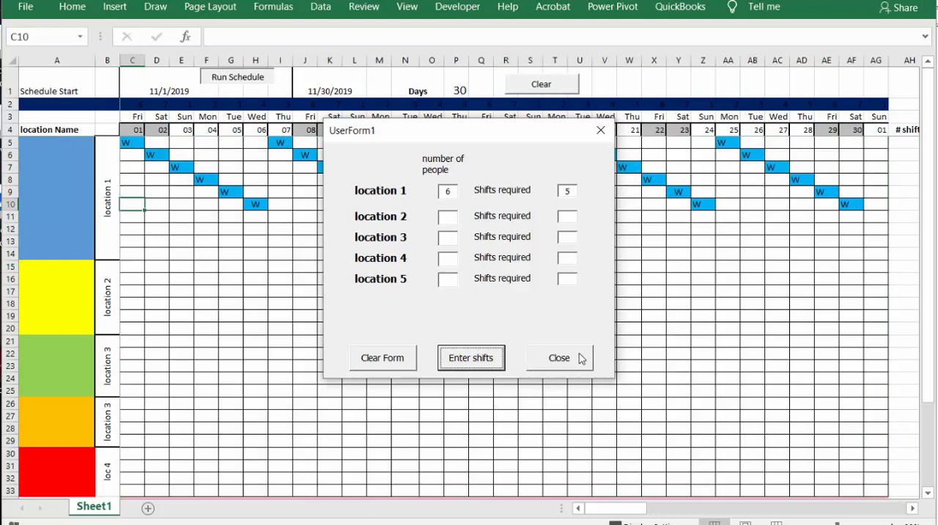
{"action": "left_click", "coordinate": [559, 358]}
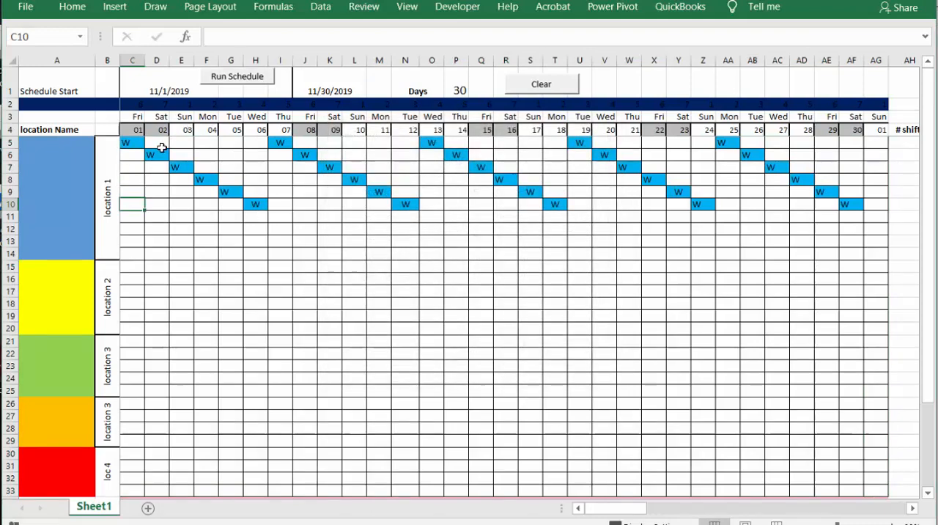
{"action": "mouse_move", "coordinate": [79, 228]}
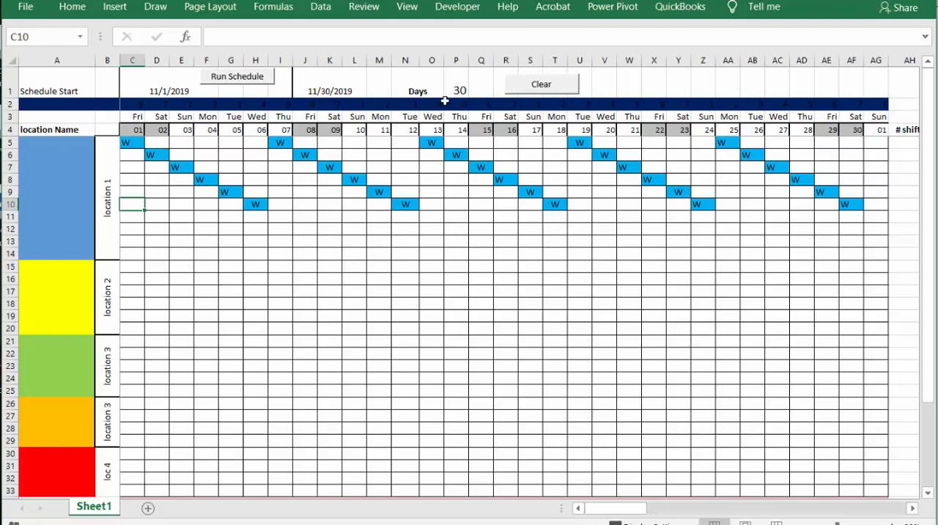
- Clear the generated location 1 shifts so the November grid is empty
{"action": "left_click", "coordinate": [541, 83]}
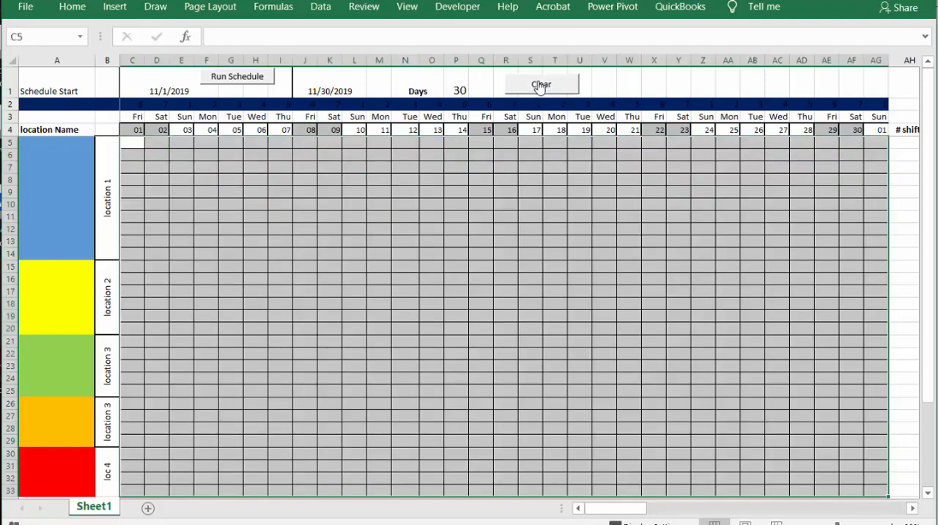
{"action": "mouse_move", "coordinate": [65, 192]}
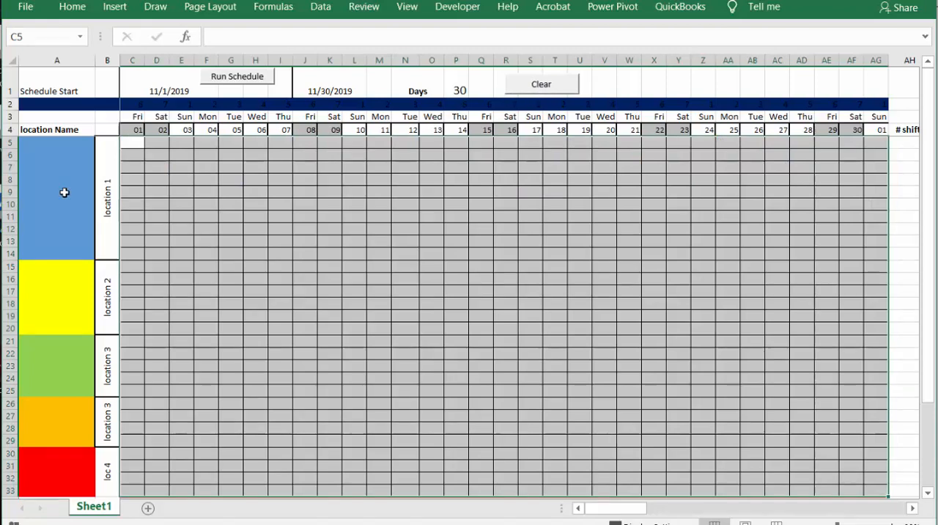
{"action": "mouse_move", "coordinate": [89, 382]}
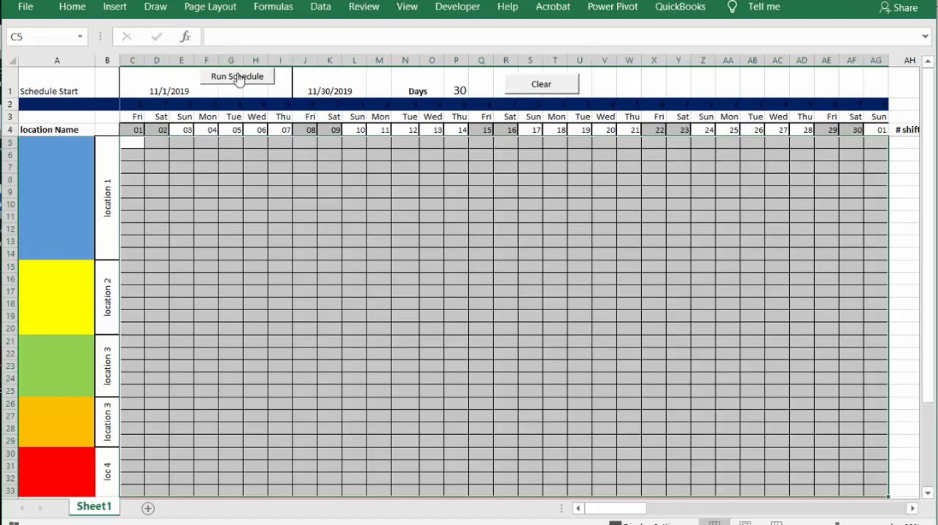
- Enter 6 people and 5 shifts for location 1 and 4s for locations 3–4, then fill the grid and close
{"action": "left_click", "coordinate": [237, 76]}
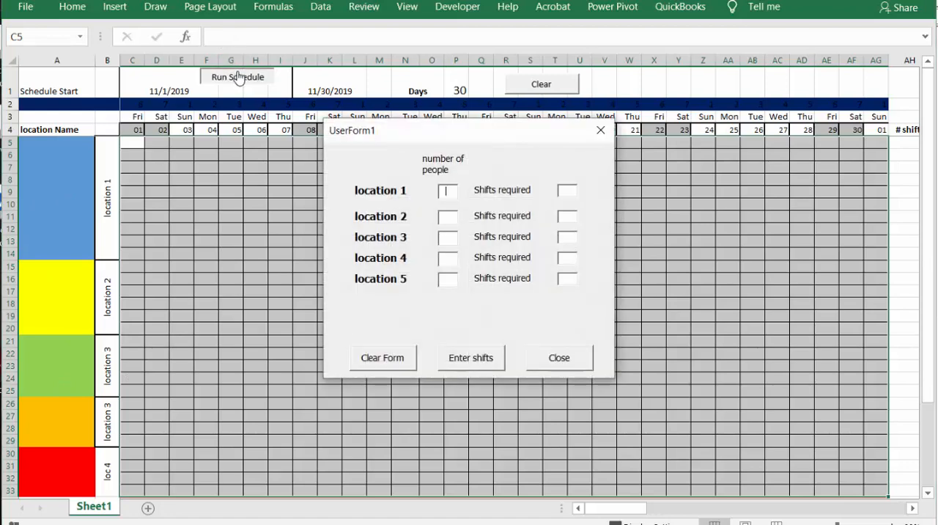
{"action": "mouse_move", "coordinate": [260, 79]}
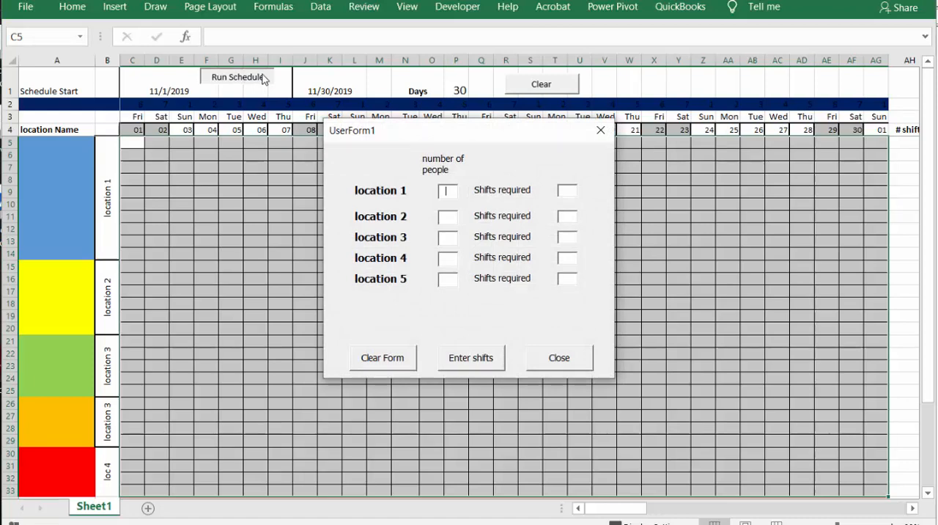
{"action": "type", "text": "6"}
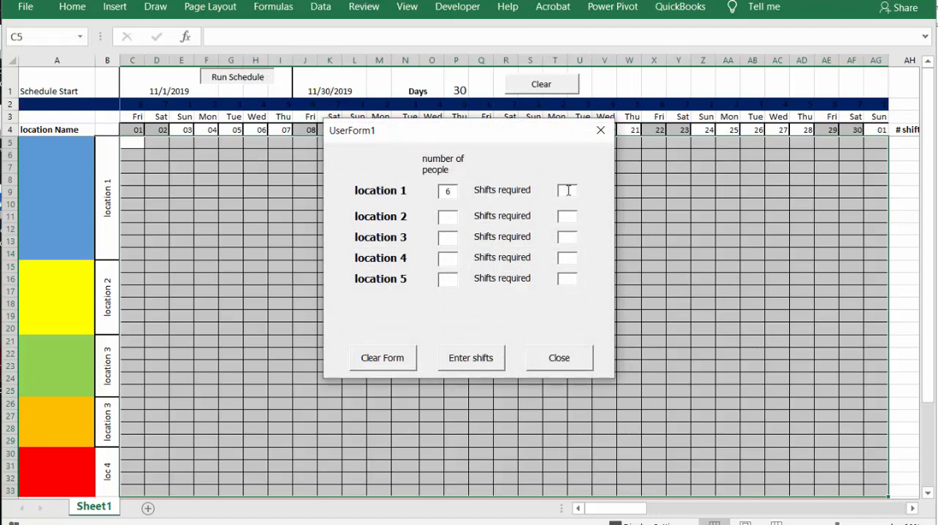
{"action": "type", "text": "5"}
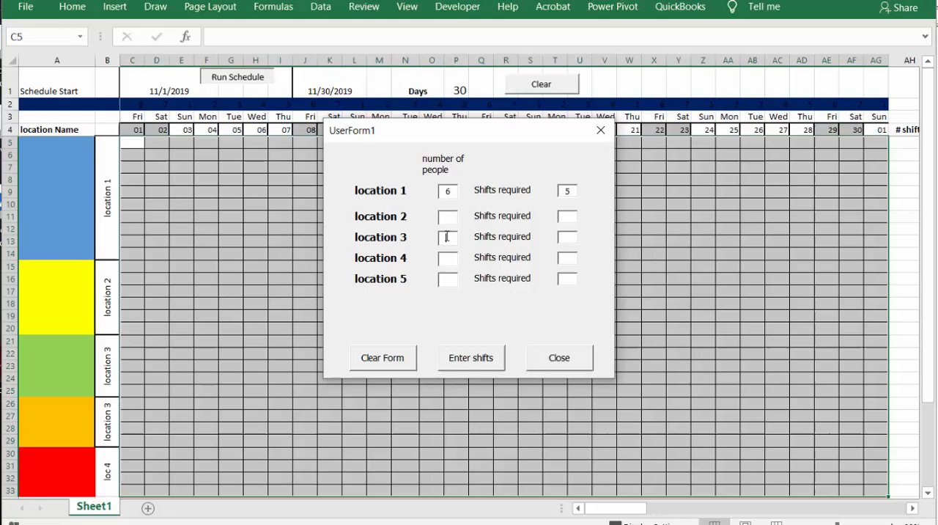
{"action": "type", "text": "4"}
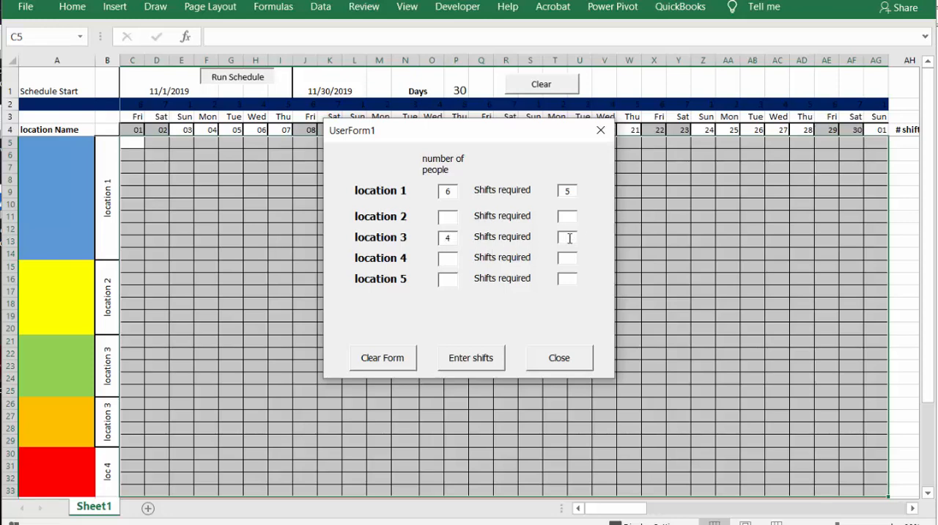
{"action": "type", "text": "4"}
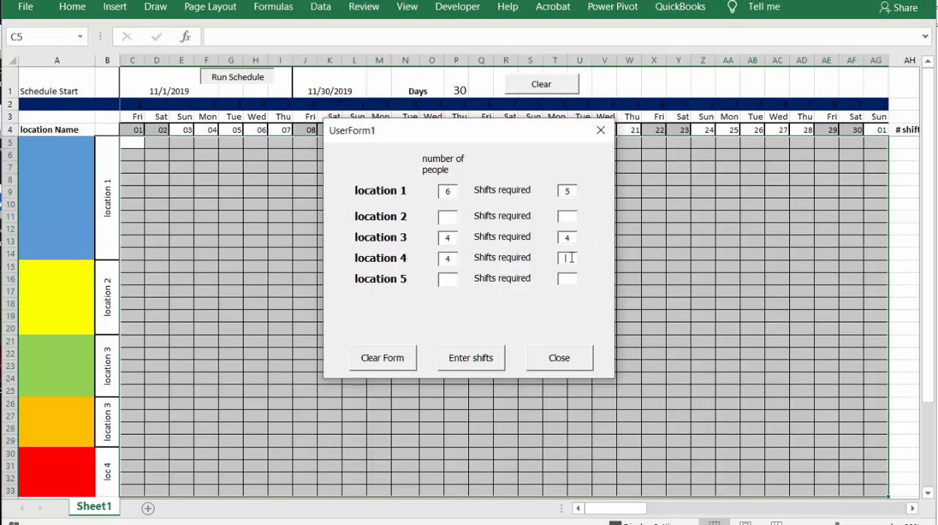
{"action": "type", "text": "4"}
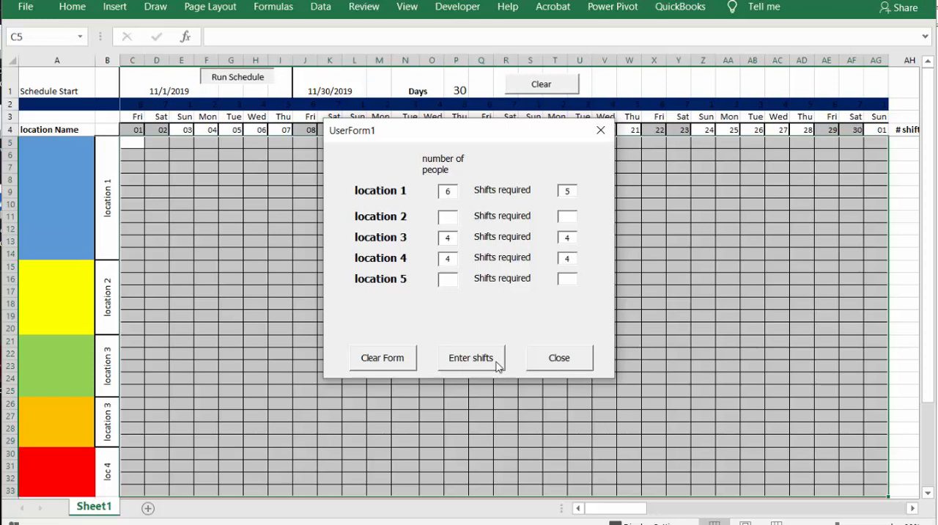
{"action": "left_click", "coordinate": [471, 358]}
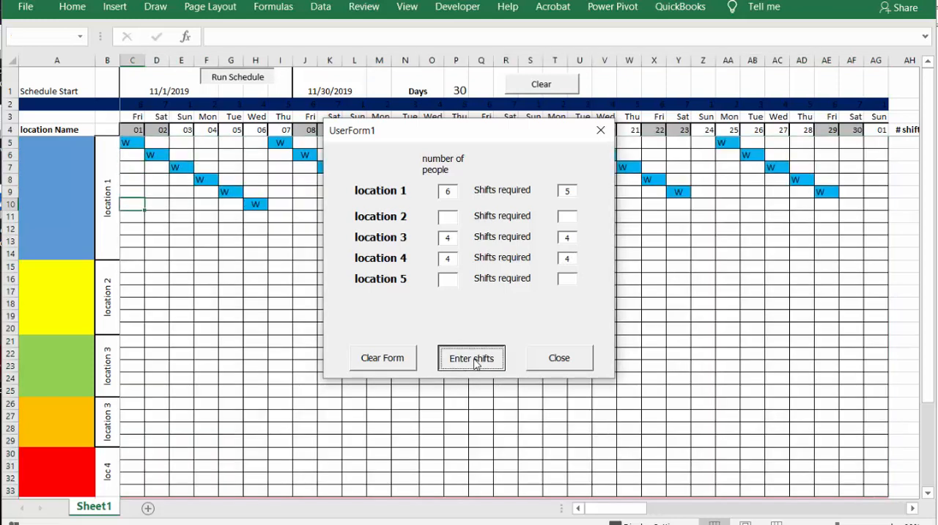
{"action": "left_click", "coordinate": [471, 358]}
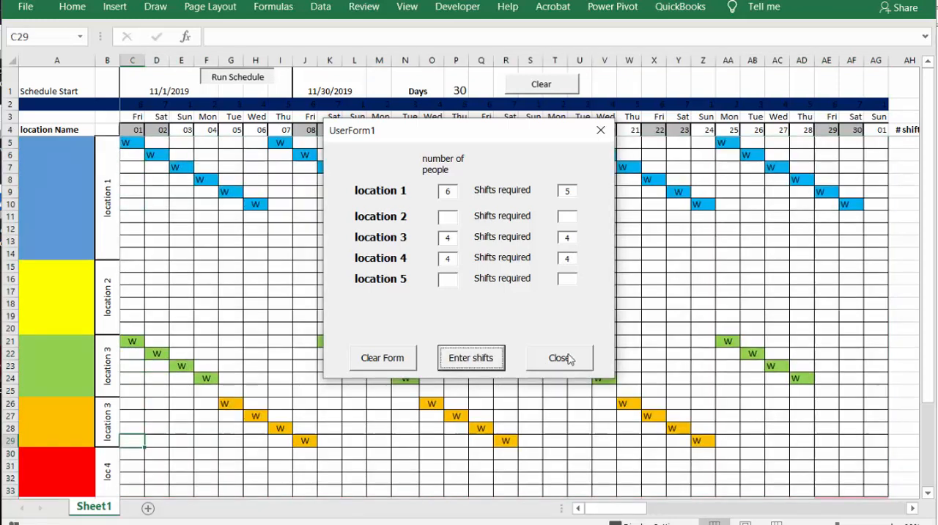
{"action": "left_click", "coordinate": [558, 358]}
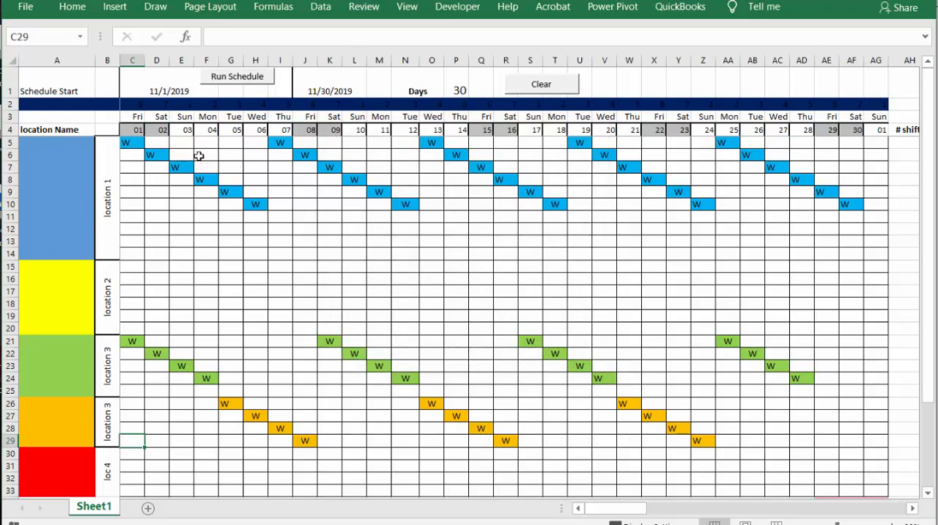
{"action": "mouse_move", "coordinate": [170, 328]}
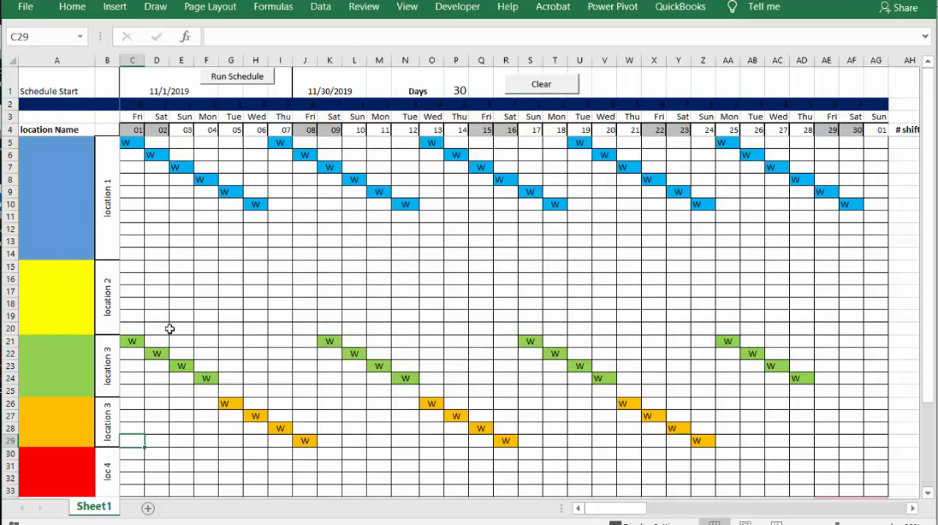
{"action": "mouse_move", "coordinate": [392, 425]}
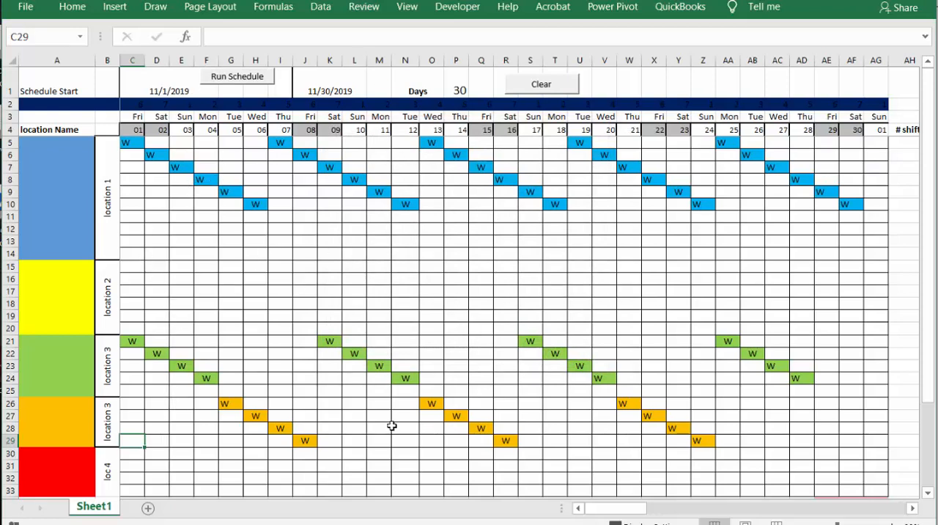
- Scroll to the daily working totals and the per-person shift and weekend counts
{"action": "scroll", "scroll_direction": "down", "scroll_amount": 3}
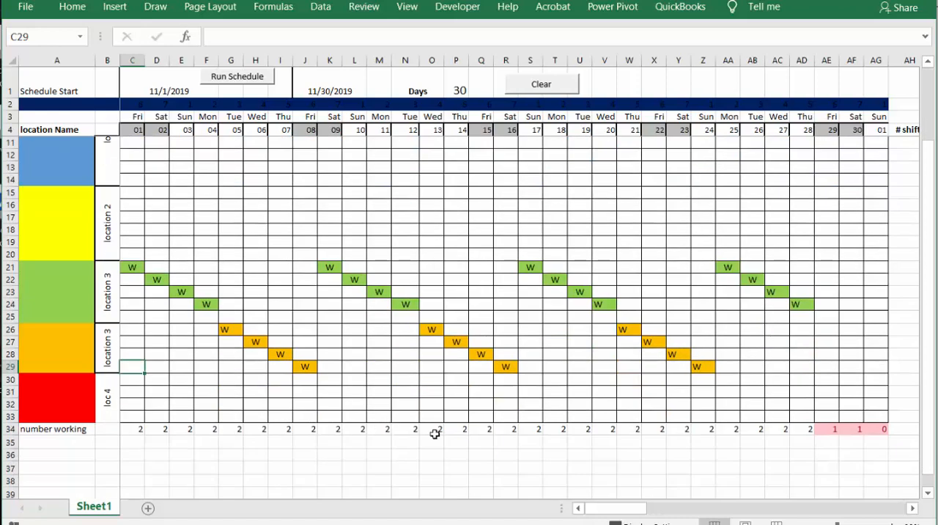
{"action": "mouse_move", "coordinate": [840, 431]}
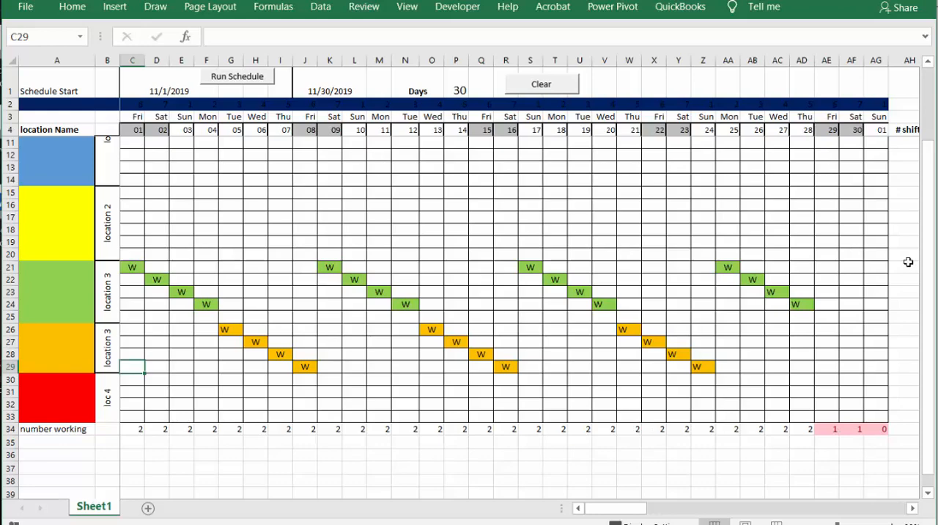
{"action": "left_click", "coordinate": [237, 76]}
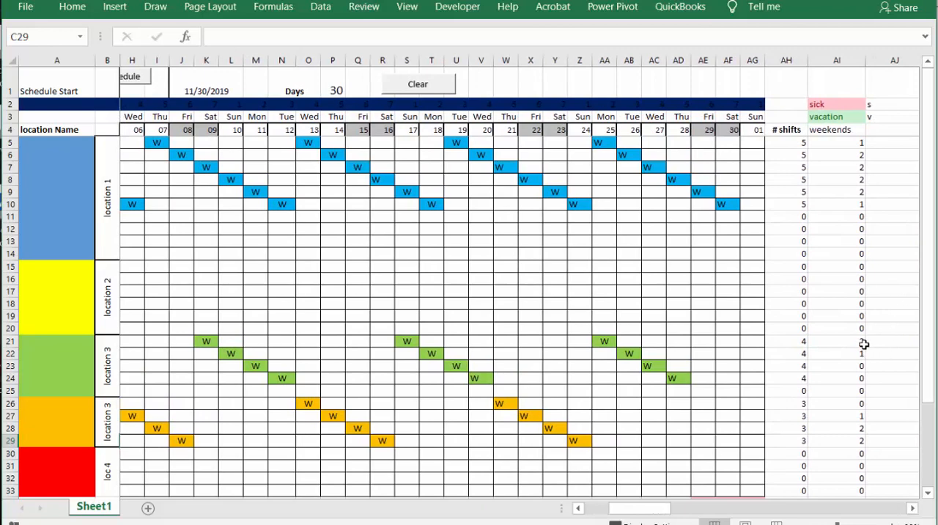
{"action": "mouse_move", "coordinate": [849, 102]}
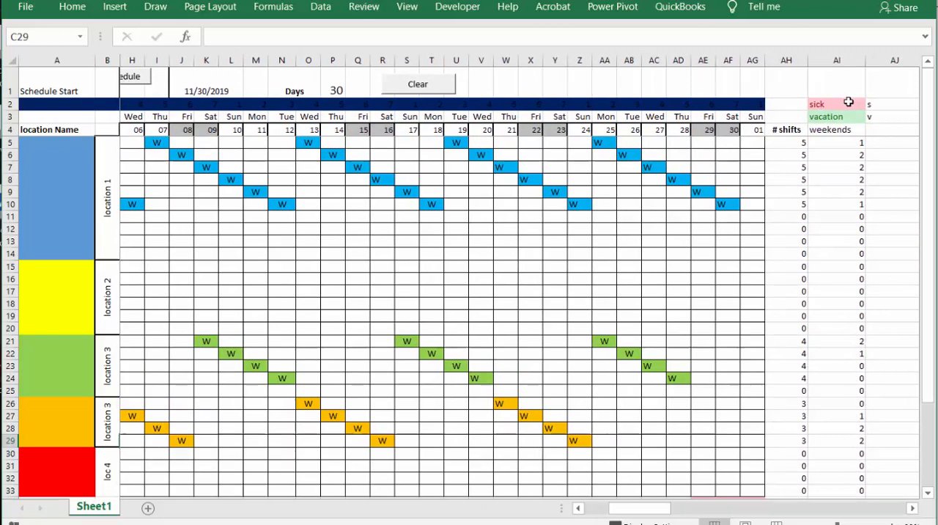
{"action": "mouse_move", "coordinate": [636, 382]}
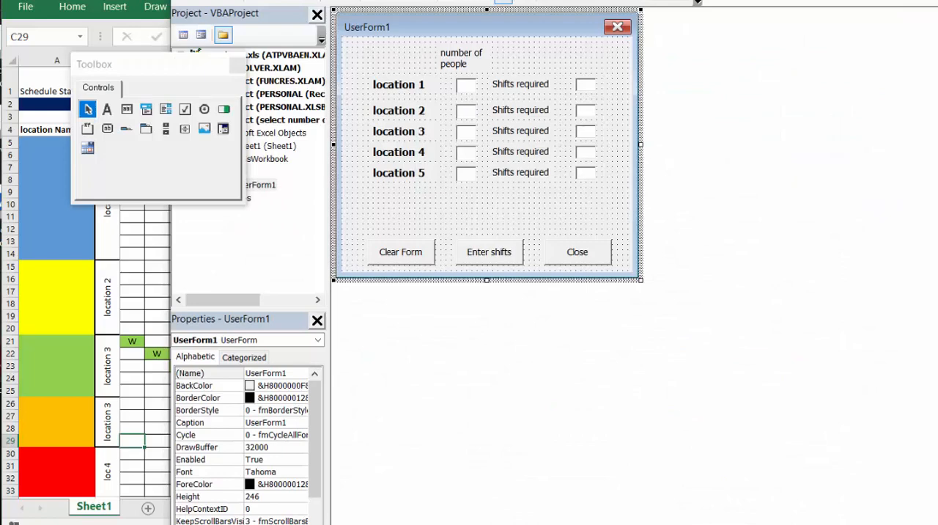
{"action": "mouse_move", "coordinate": [463, 104]}
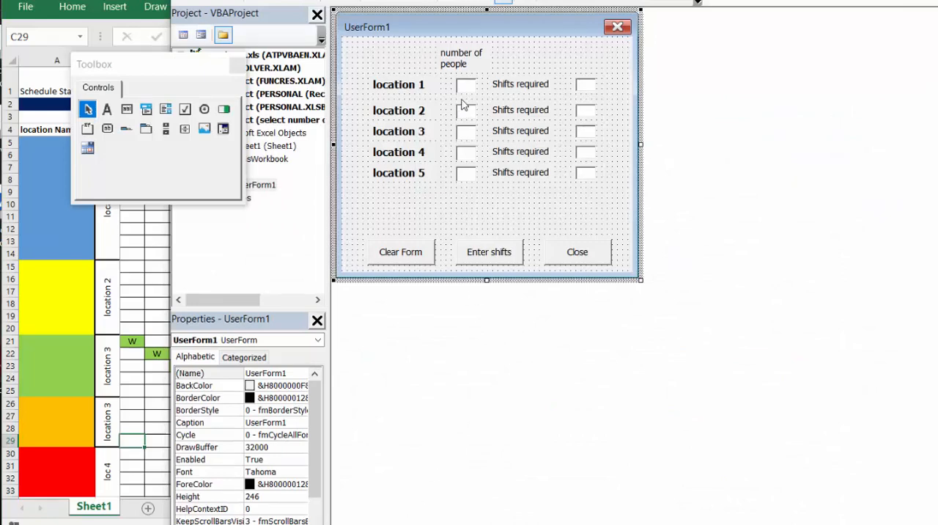
{"action": "mouse_move", "coordinate": [557, 167]}
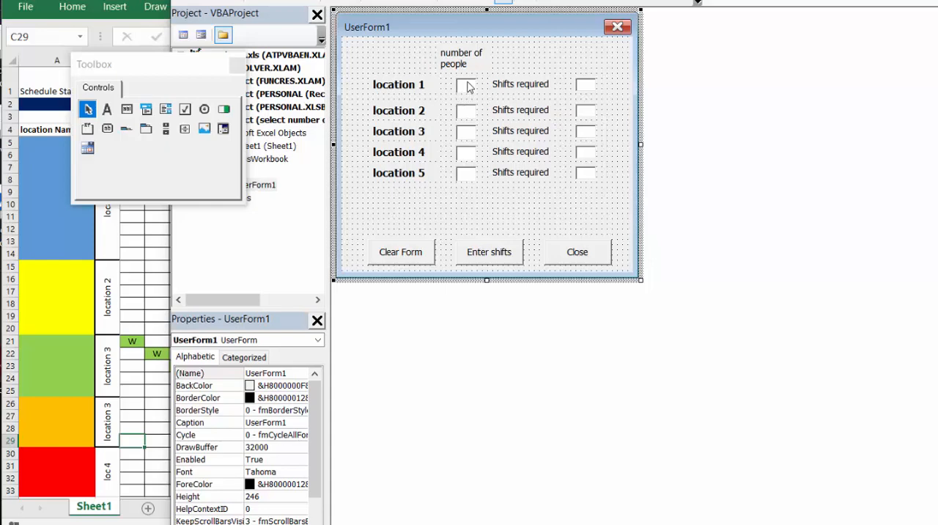
{"action": "mouse_move", "coordinate": [467, 88]}
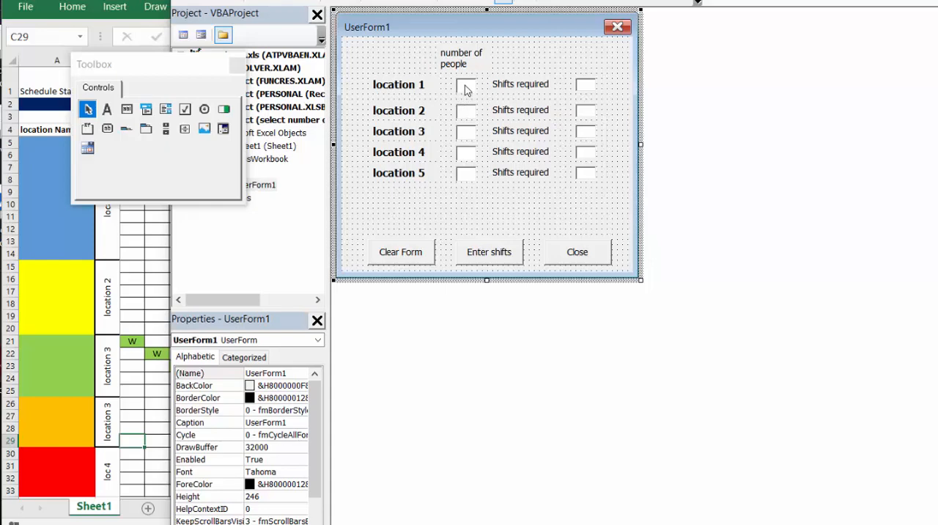
- In UserForm1's design, select text boxes R1 and R1S, then right-click the Enter shifts button
{"action": "left_click", "coordinate": [466, 83]}
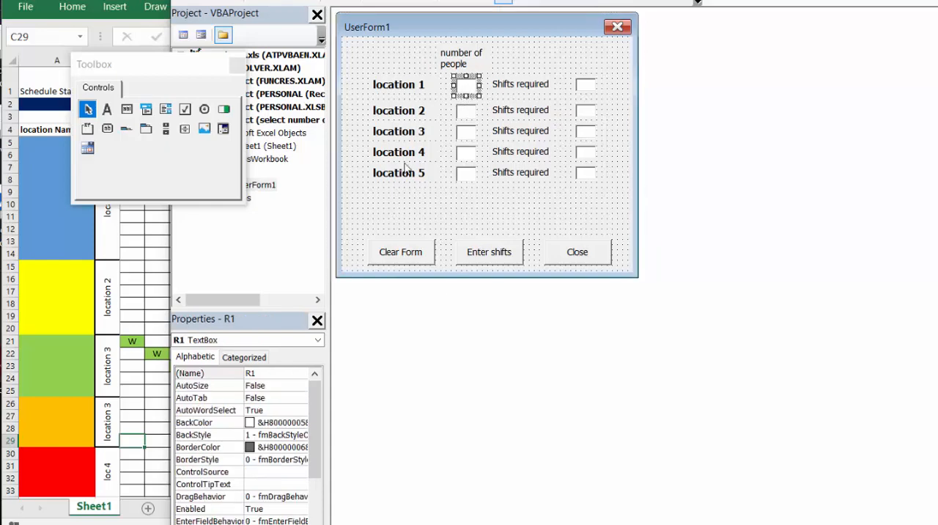
{"action": "mouse_move", "coordinate": [428, 306]}
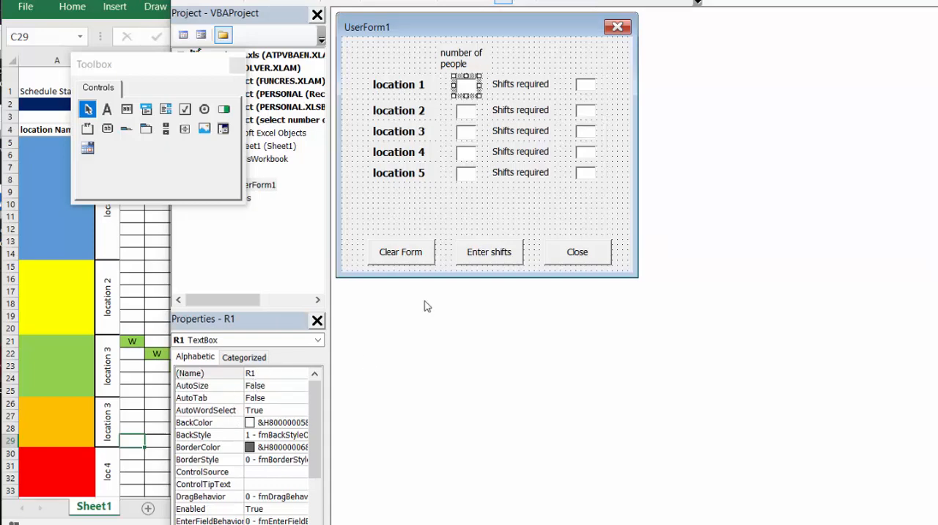
{"action": "mouse_move", "coordinate": [546, 130]}
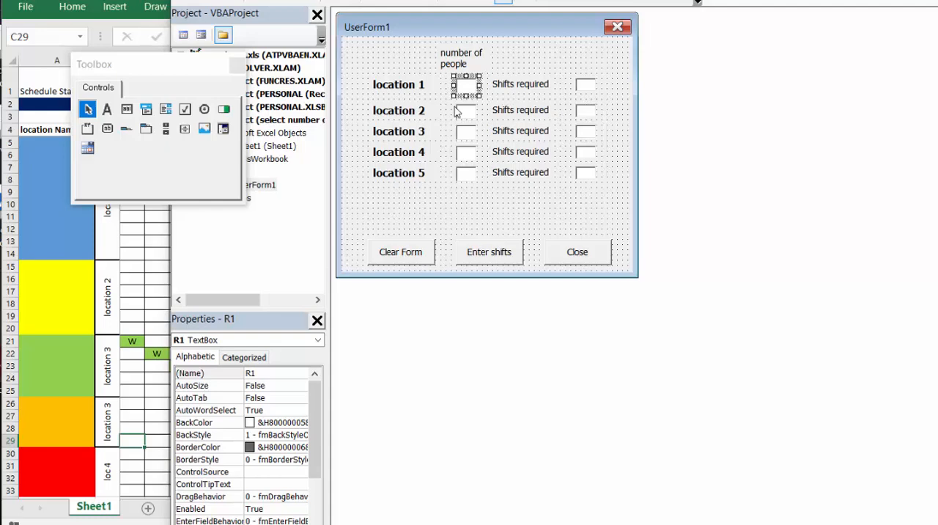
{"action": "left_click", "coordinate": [586, 84]}
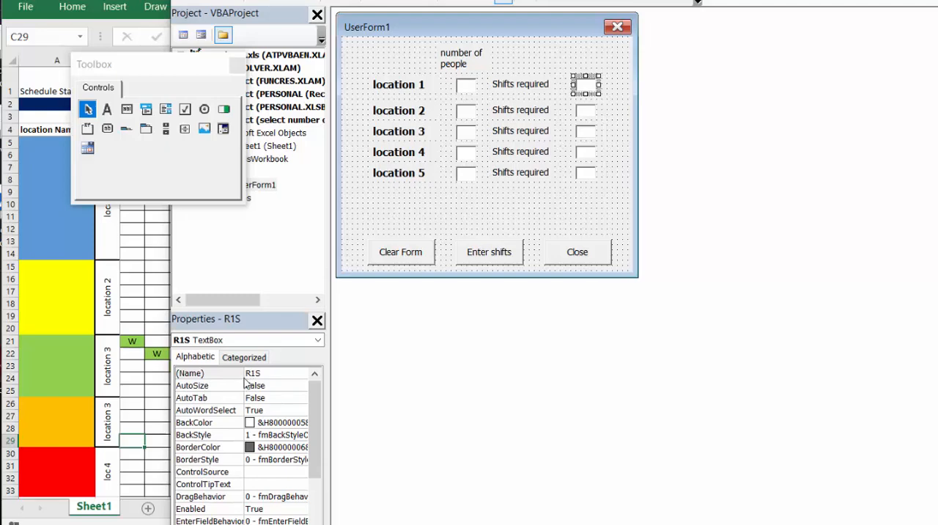
{"action": "mouse_move", "coordinate": [495, 134]}
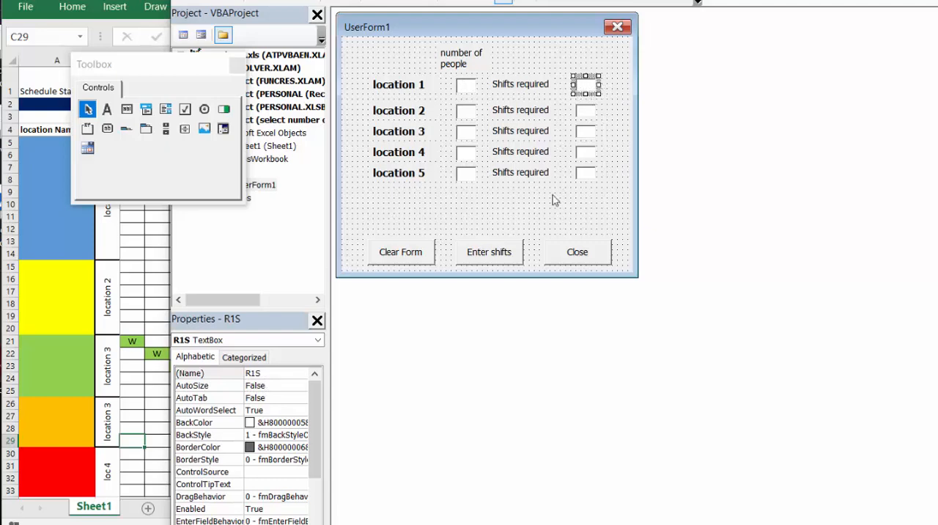
{"action": "mouse_move", "coordinate": [489, 251]}
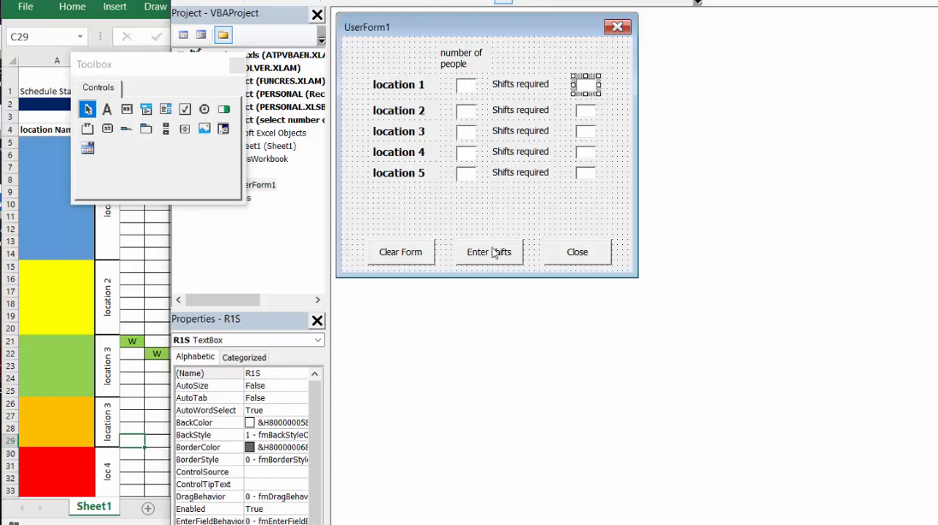
{"action": "left_click", "coordinate": [488, 251]}
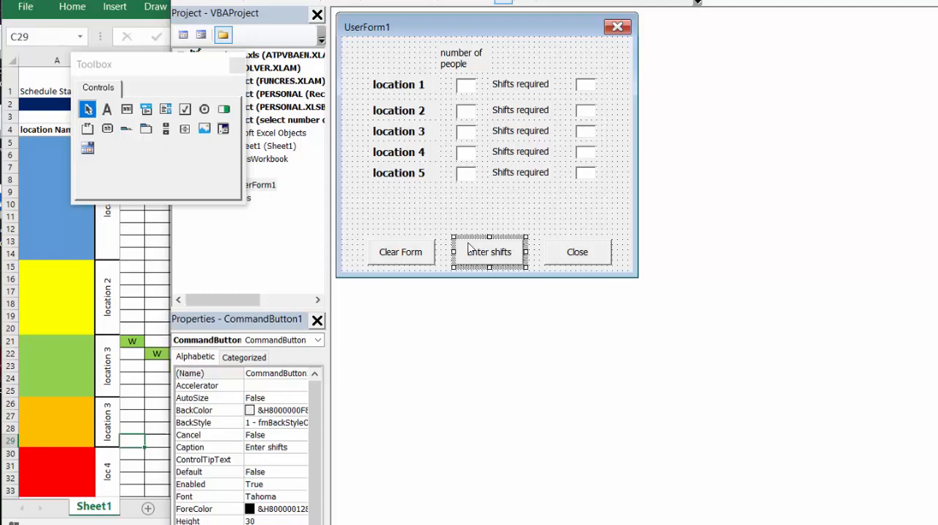
{"action": "right_click", "coordinate": [489, 251]}
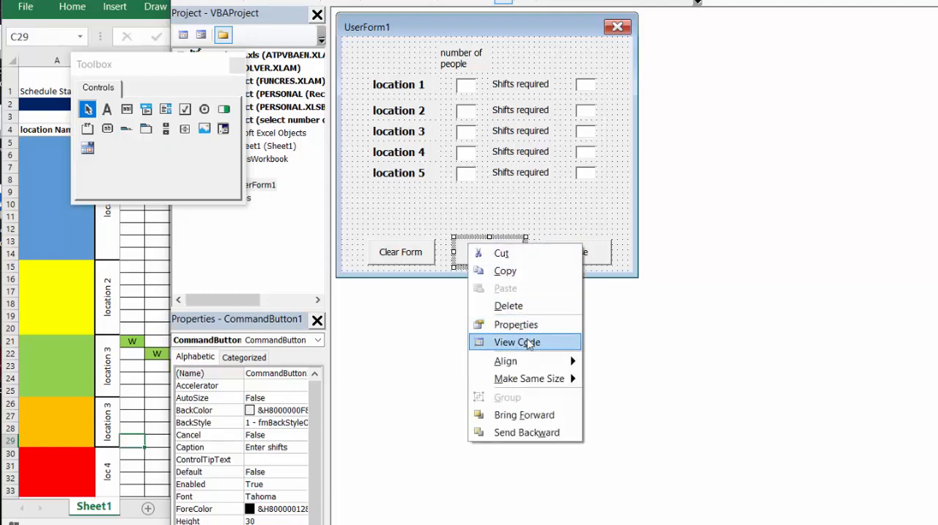
- Choose View Code for the Enter shifts button to show its click procedure
{"action": "left_click", "coordinate": [517, 341]}
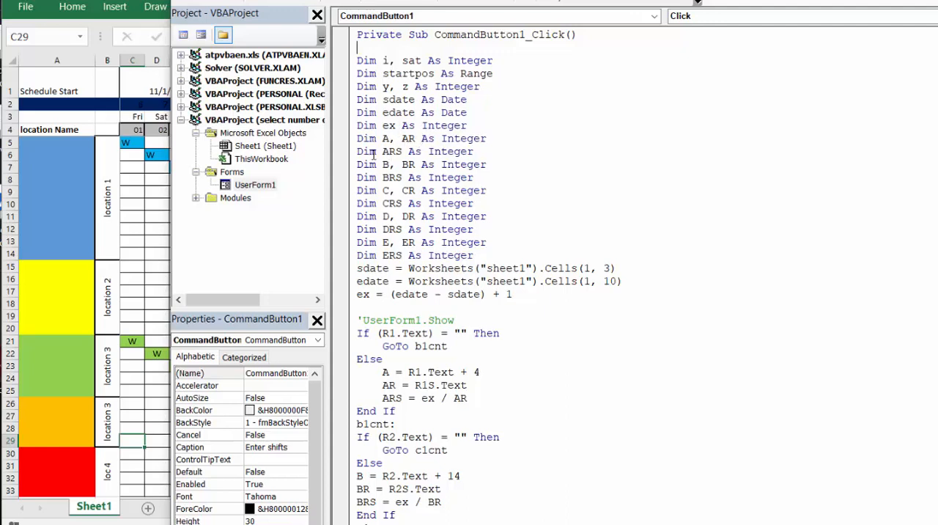
{"action": "mouse_move", "coordinate": [370, 155]}
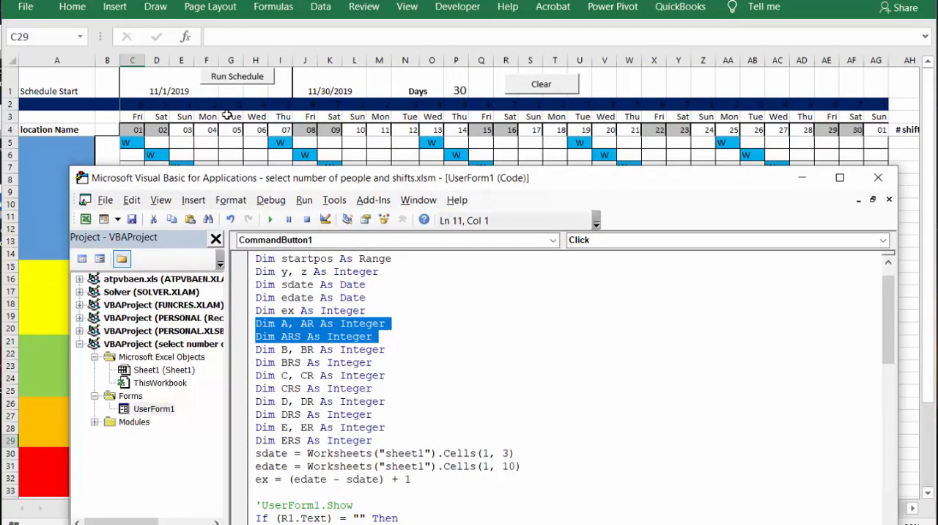
{"action": "mouse_move", "coordinate": [678, 201]}
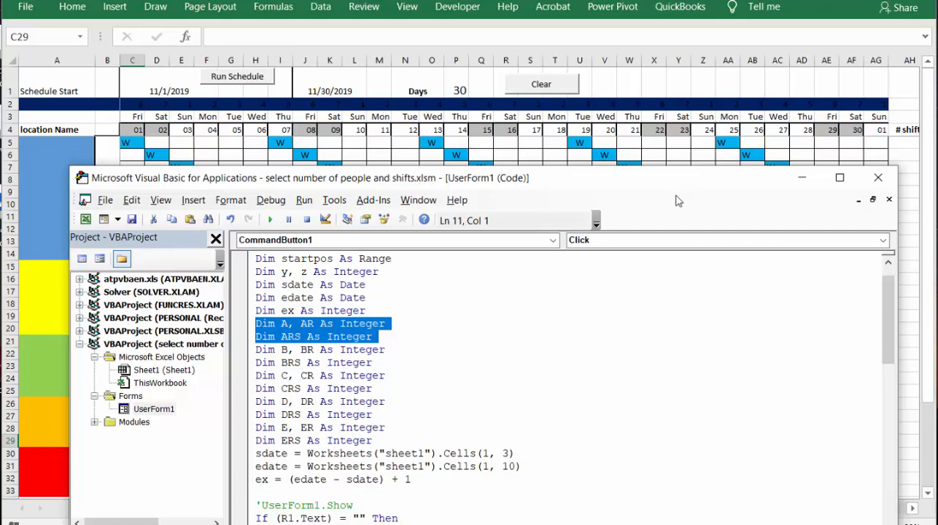
{"action": "mouse_move", "coordinate": [550, 140]}
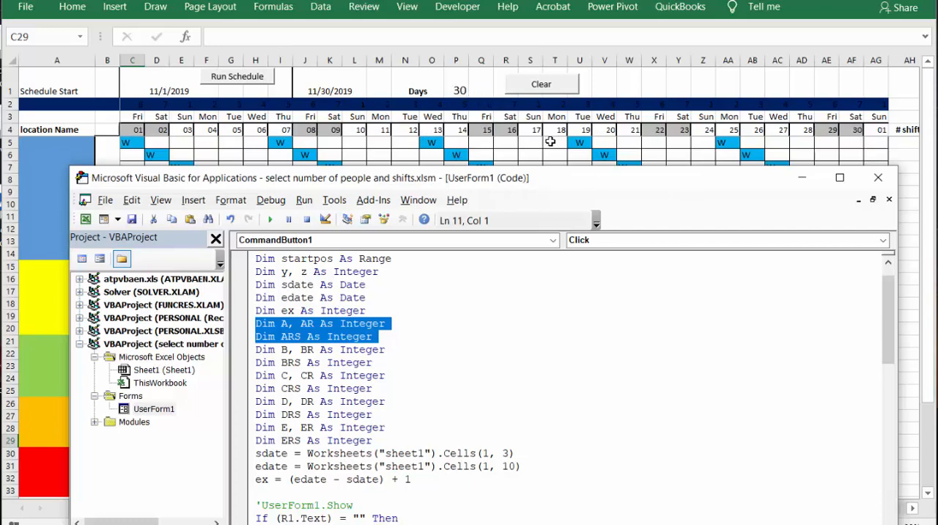
{"action": "mouse_move", "coordinate": [592, 182]}
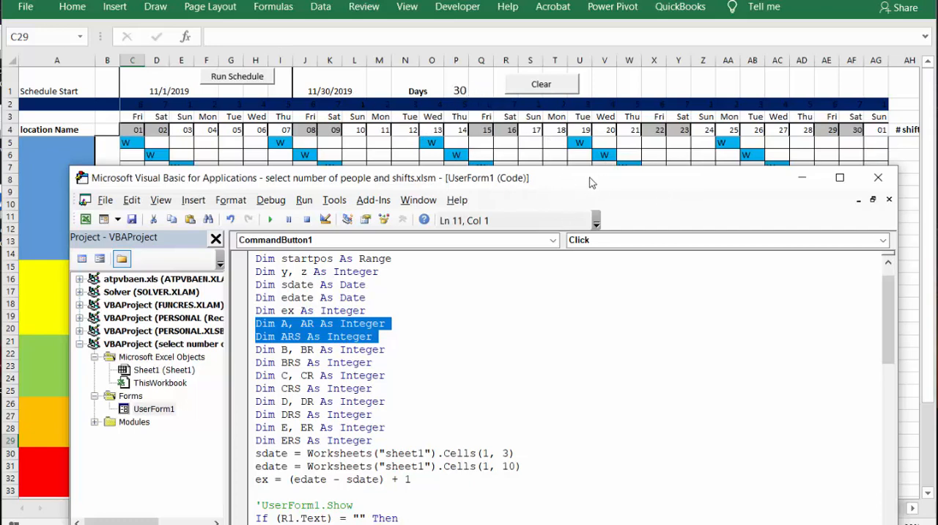
- Show the CommandButton1_Click code with the Dim A, AR and ARS lines
{"action": "left_click", "coordinate": [839, 178]}
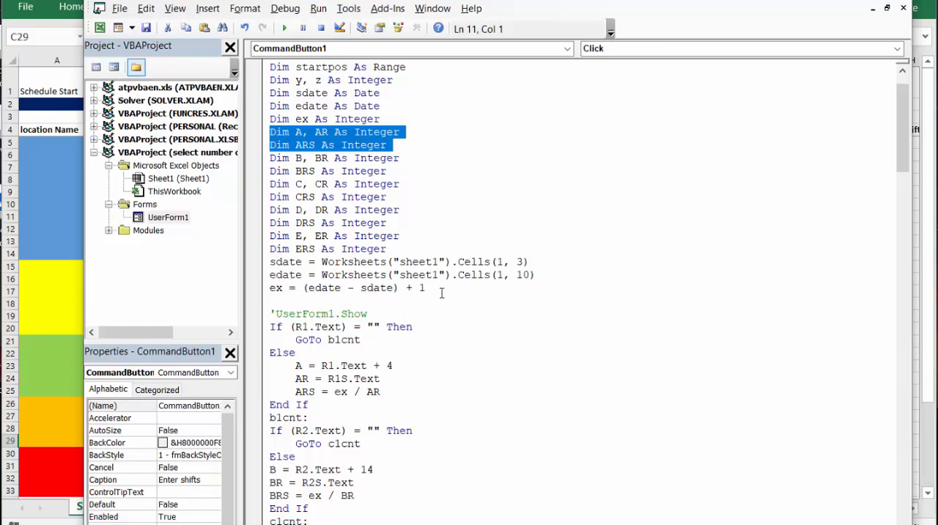
{"action": "scroll", "scroll_direction": "down", "scroll_amount": 3}
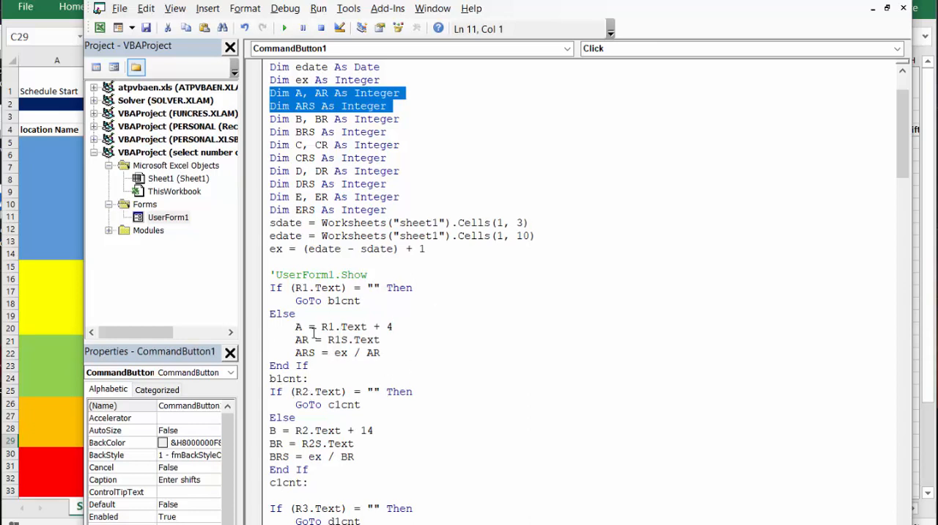
{"action": "mouse_move", "coordinate": [354, 332]}
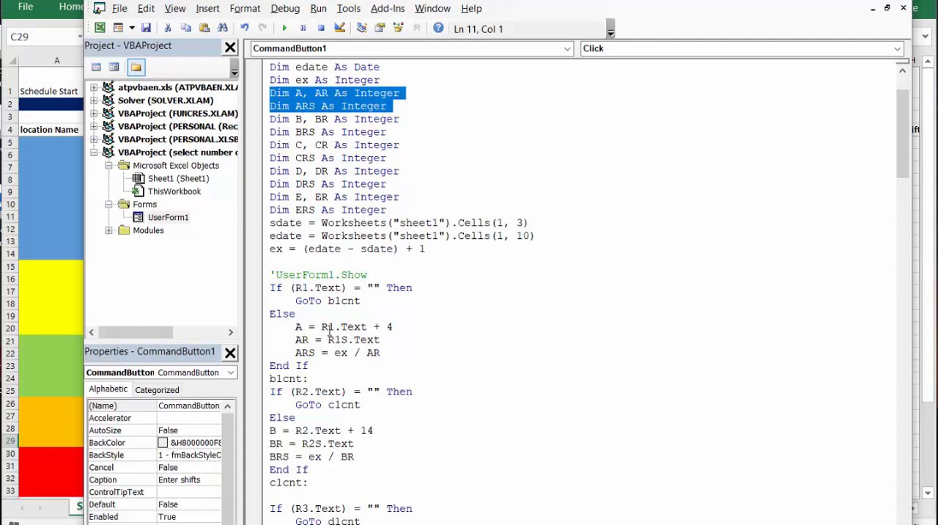
{"action": "mouse_move", "coordinate": [359, 327]}
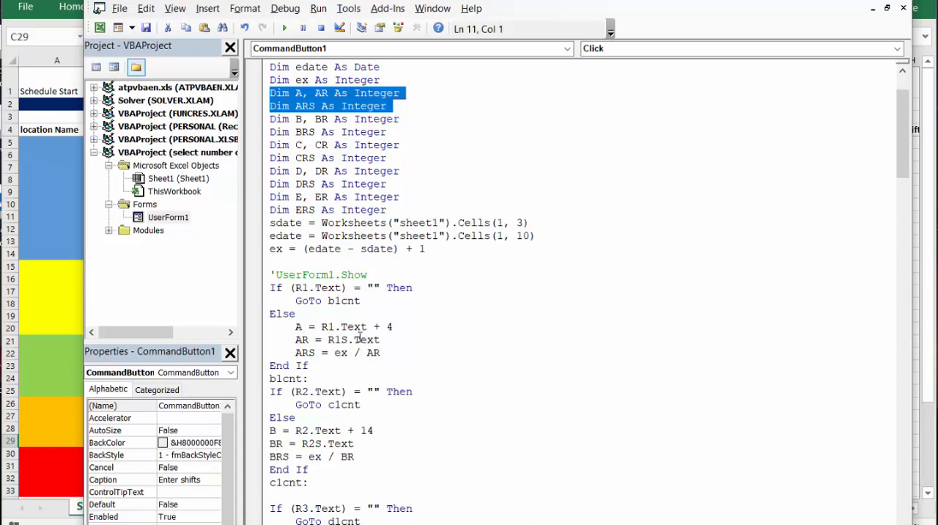
{"action": "mouse_move", "coordinate": [340, 368]}
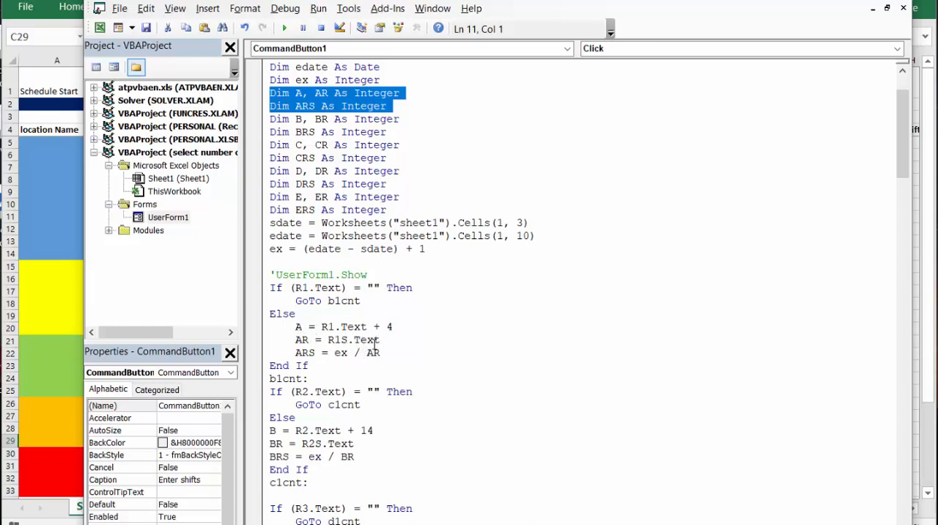
{"action": "scroll", "scroll_direction": "down", "scroll_amount": 3}
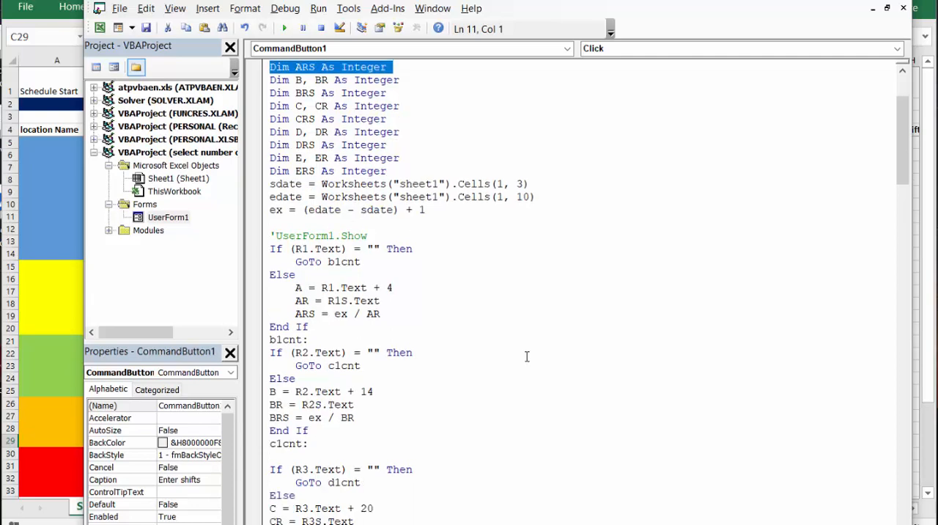
- Scroll down the click code to the level 1 loop that writes W into empty cells
{"action": "scroll", "scroll_direction": "down", "scroll_amount": 3}
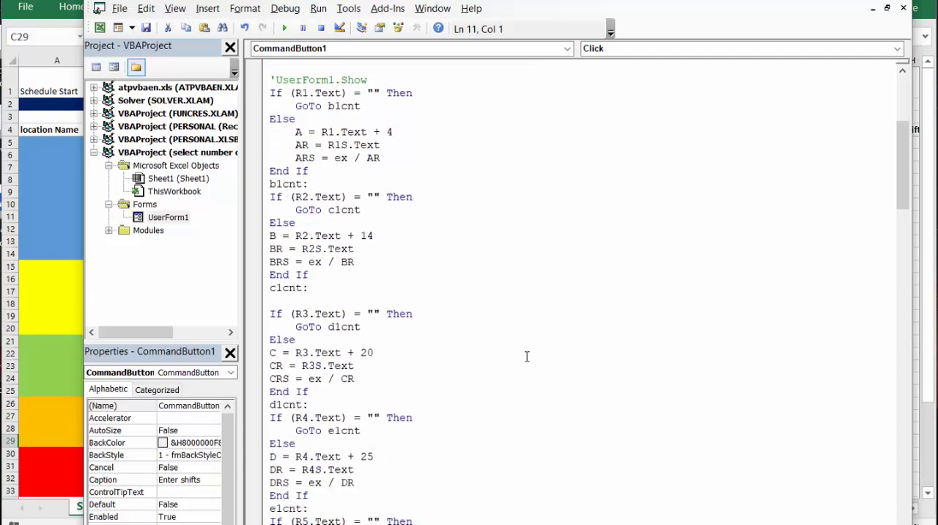
{"action": "scroll", "scroll_direction": "down", "scroll_amount": 3}
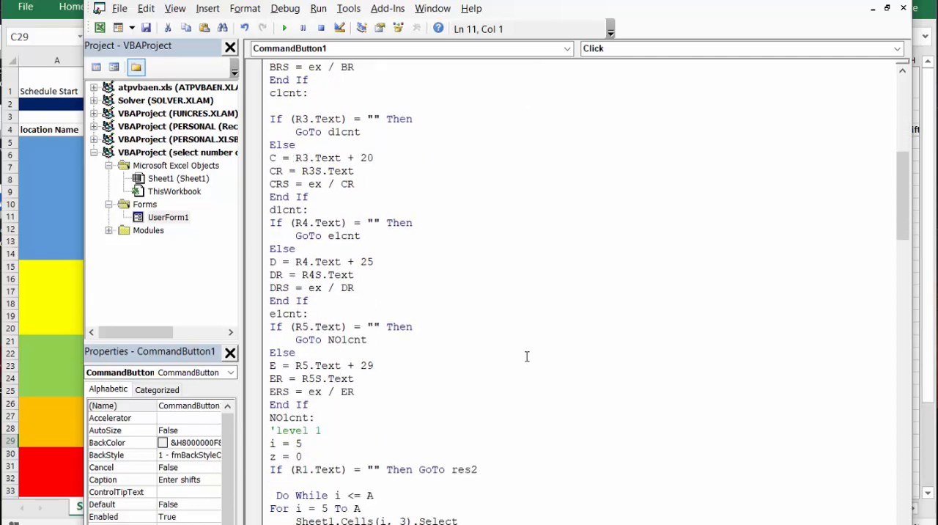
{"action": "scroll", "scroll_direction": "down", "scroll_amount": 3}
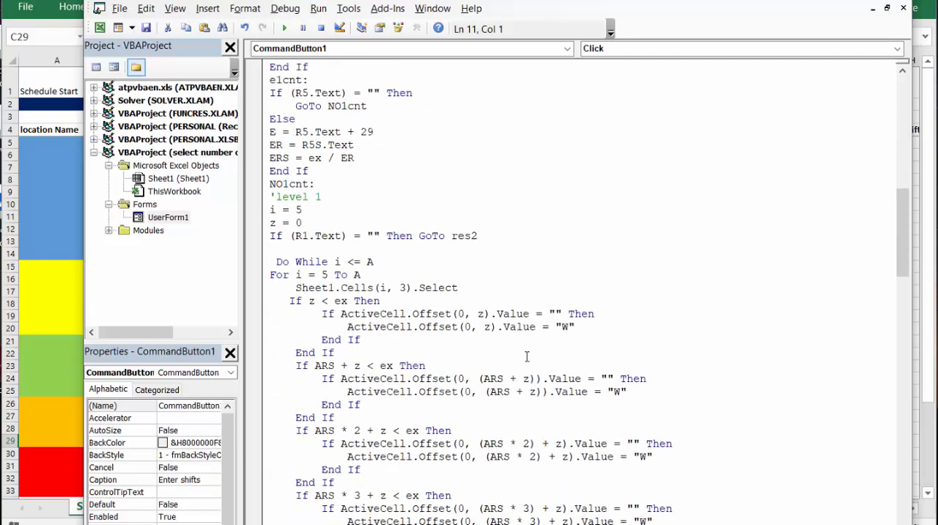
{"action": "scroll", "scroll_direction": "down", "scroll_amount": 3}
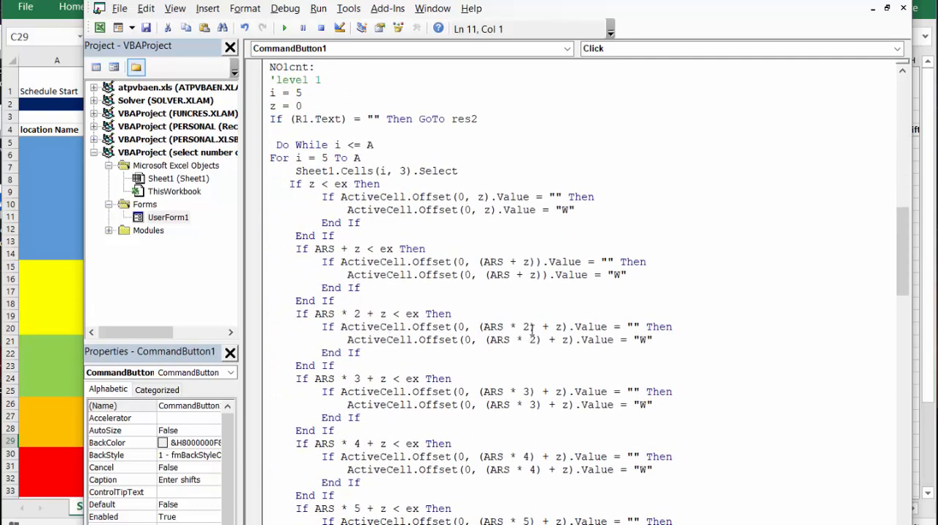
{"action": "mouse_move", "coordinate": [336, 218]}
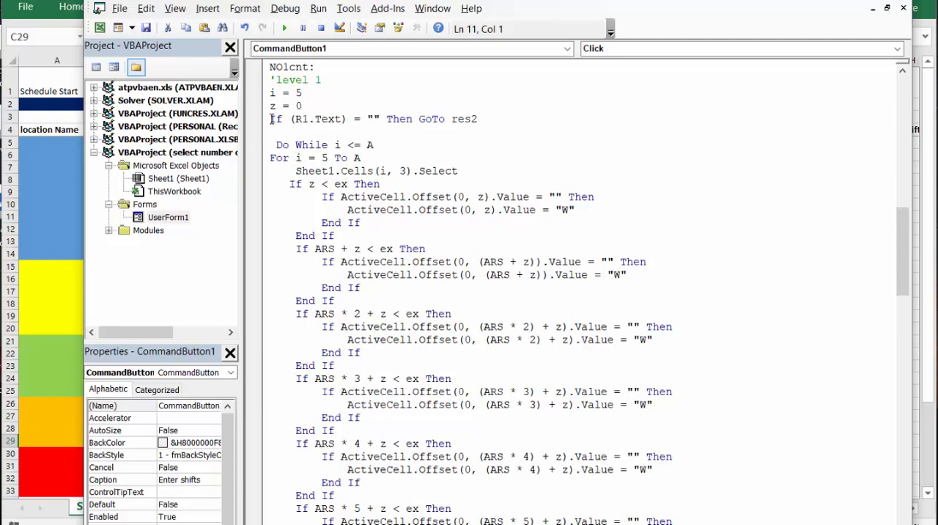
{"action": "mouse_move", "coordinate": [490, 125]}
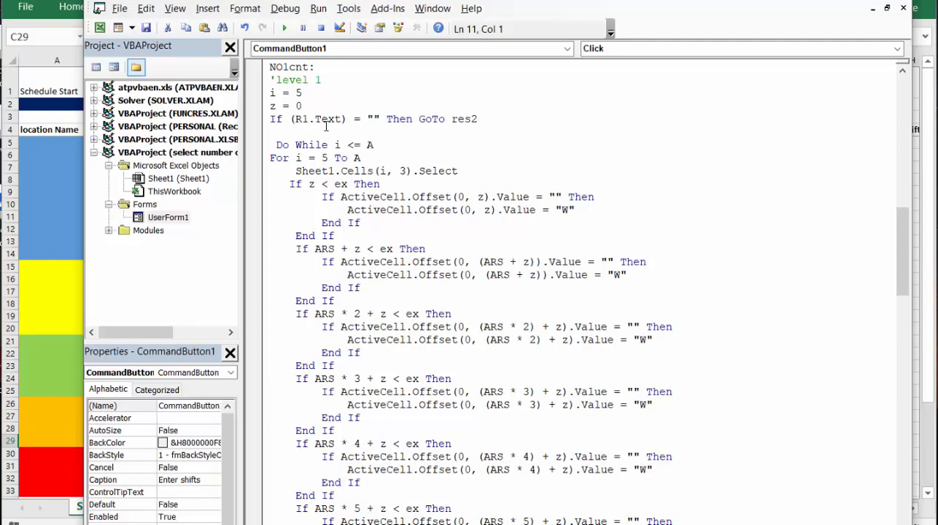
{"action": "mouse_move", "coordinate": [498, 123]}
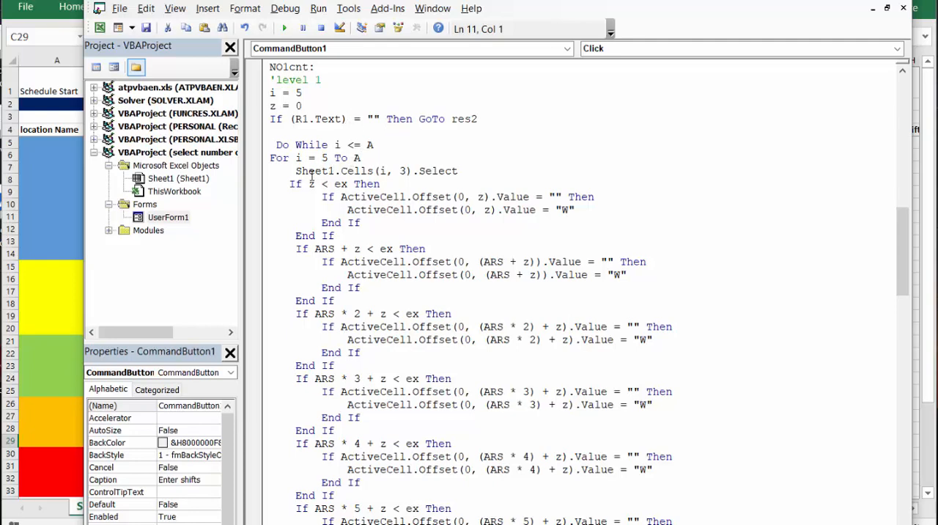
{"action": "mouse_move", "coordinate": [361, 176]}
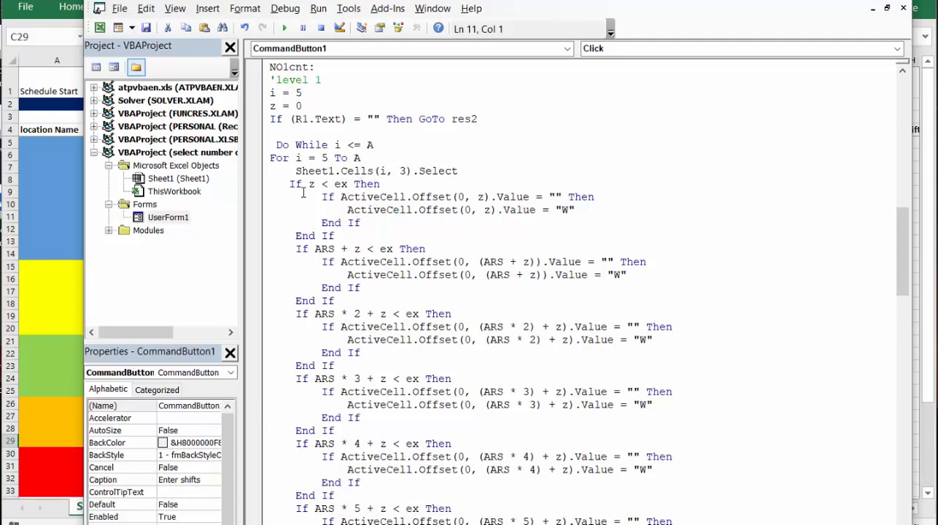
{"action": "mouse_move", "coordinate": [344, 171]}
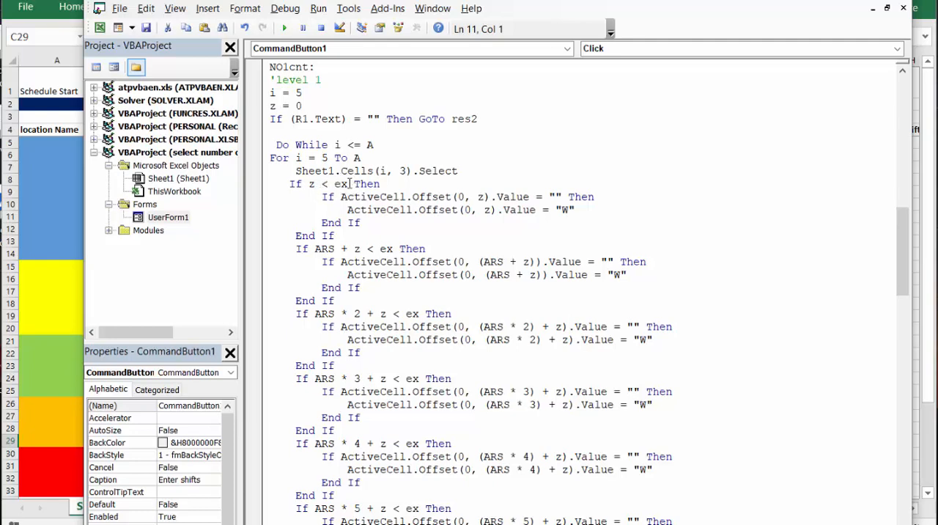
{"action": "mouse_move", "coordinate": [435, 197]}
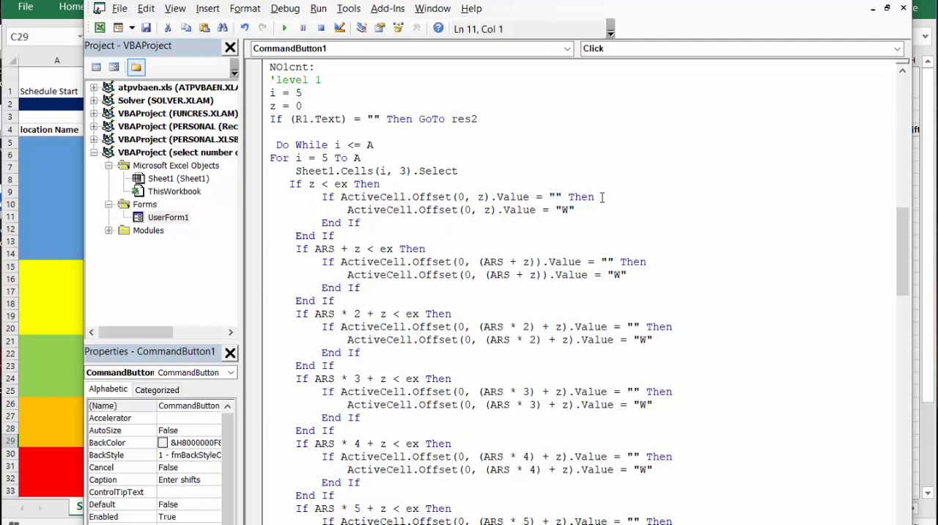
{"action": "mouse_move", "coordinate": [614, 232]}
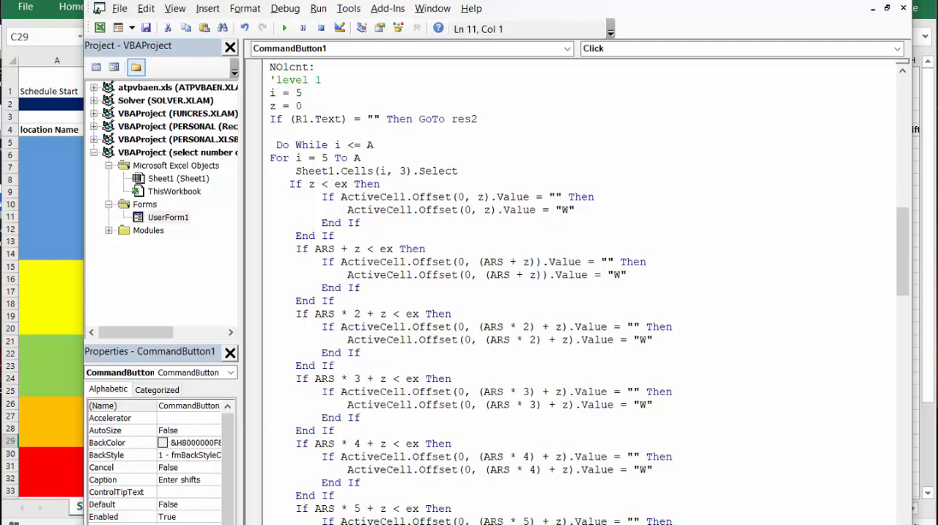
{"action": "scroll", "scroll_direction": "down", "scroll_amount": 3}
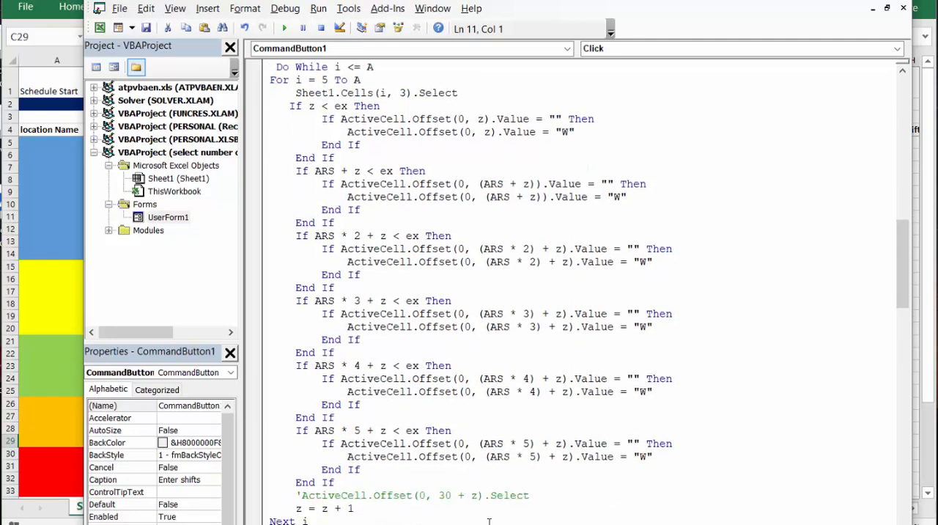
- Scroll past the level 2 section, then back up to Private Sub CommandButton1_Click()
{"action": "scroll", "scroll_direction": "down", "scroll_amount": 3}
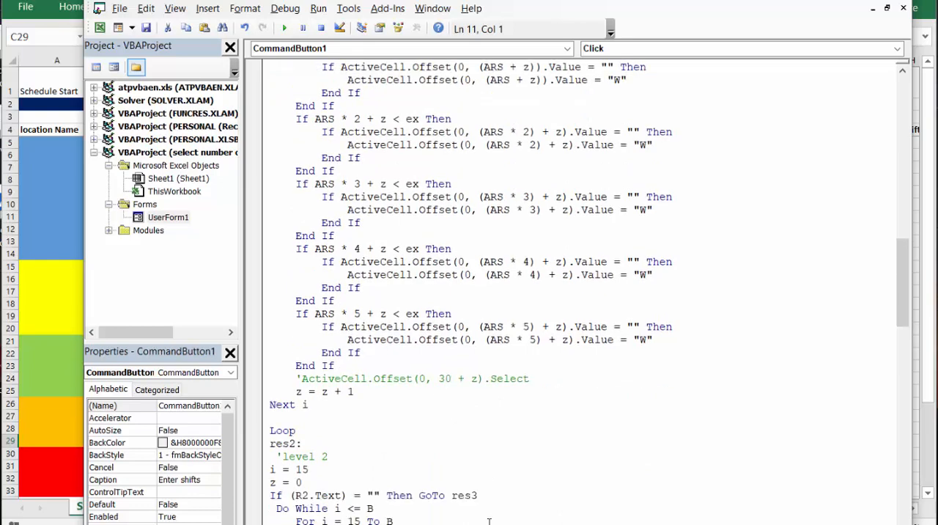
{"action": "scroll", "scroll_direction": "up", "scroll_amount": 3}
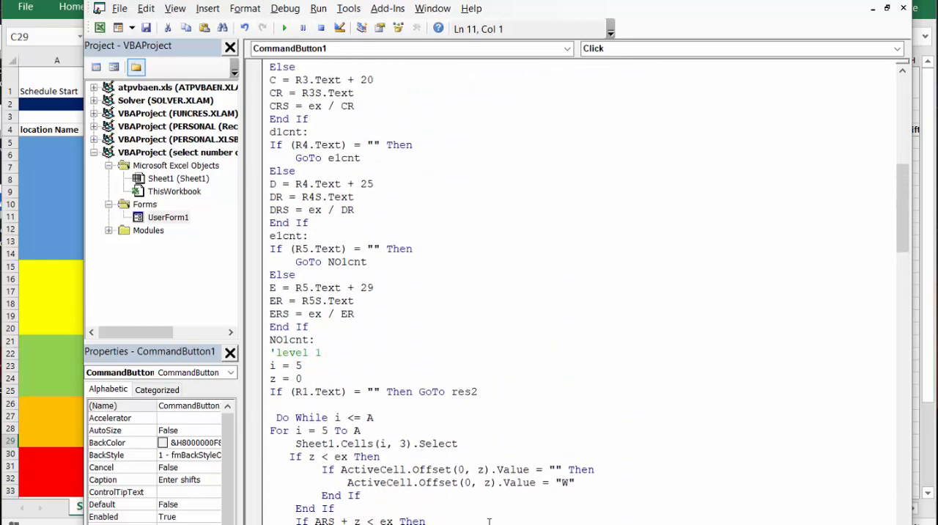
{"action": "scroll", "scroll_direction": "up", "scroll_amount": 3}
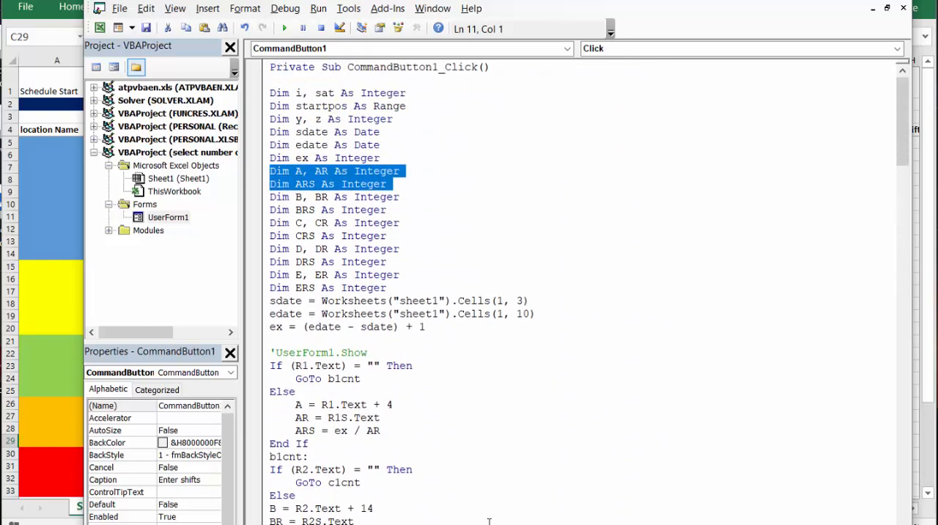
{"action": "mouse_move", "coordinate": [550, 459]}
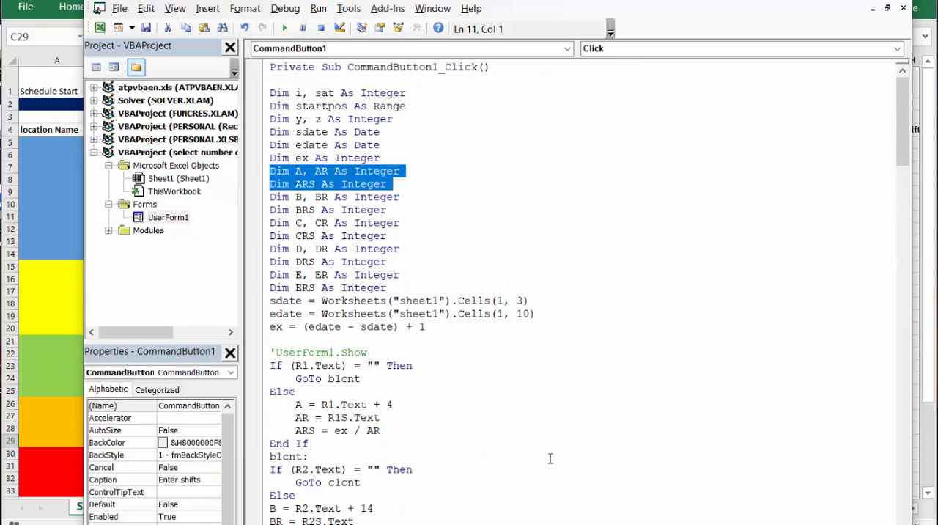
{"action": "mouse_move", "coordinate": [566, 445]}
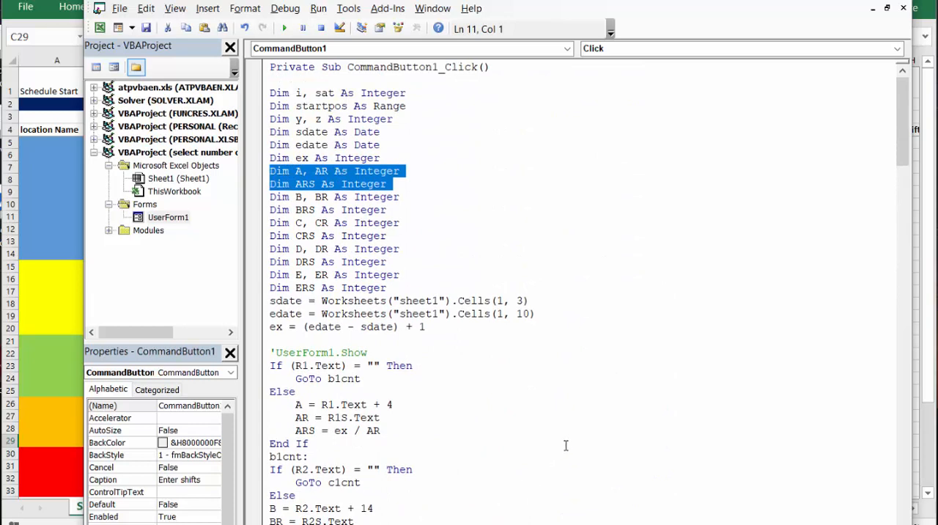